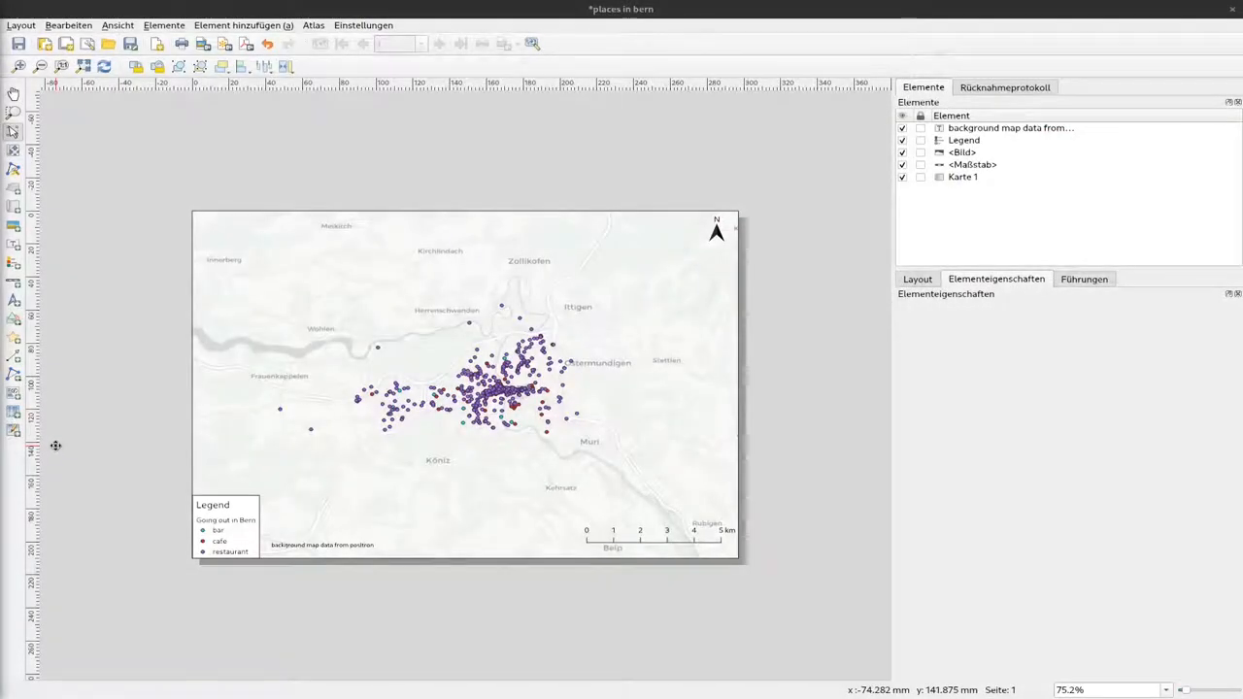
pyautogui.moveTo(530, 393)
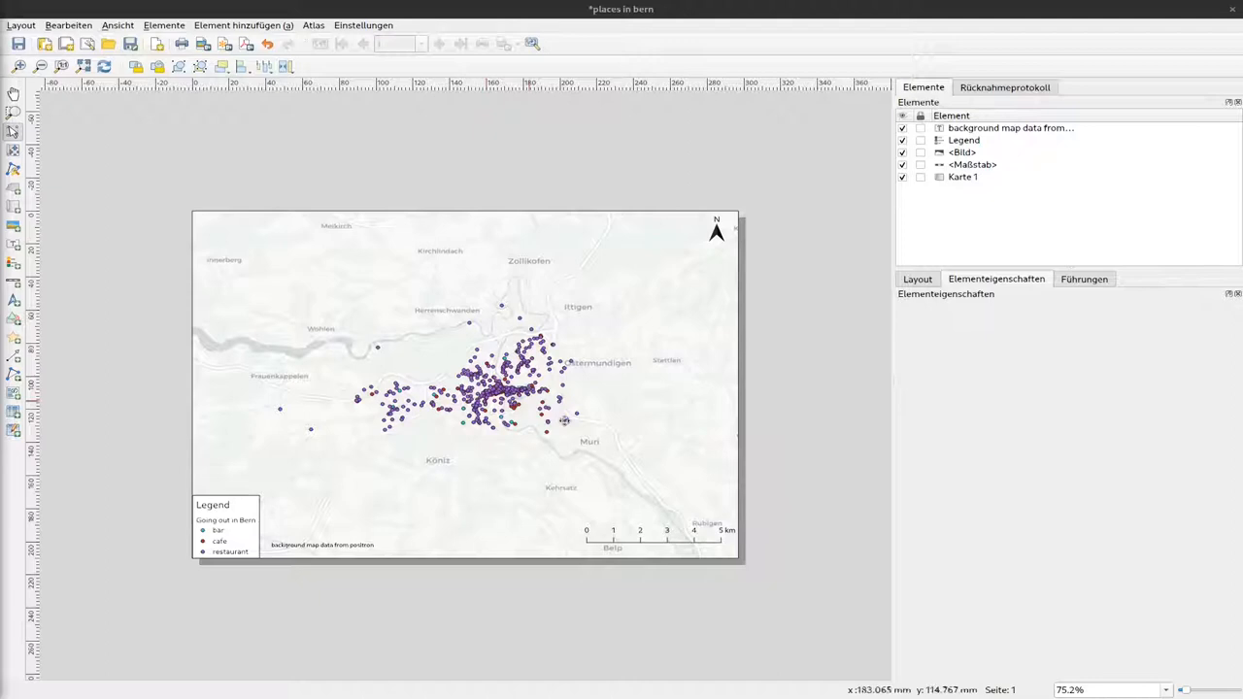
pyautogui.moveTo(158, 250)
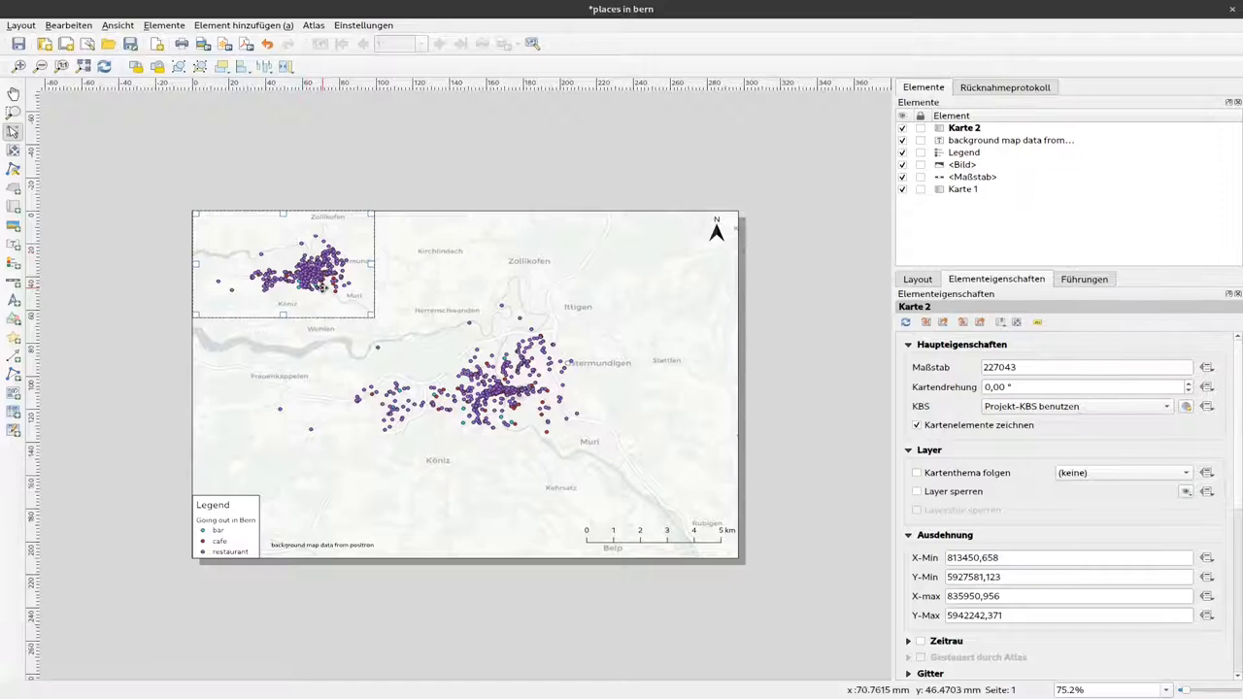
pyautogui.moveTo(323, 290)
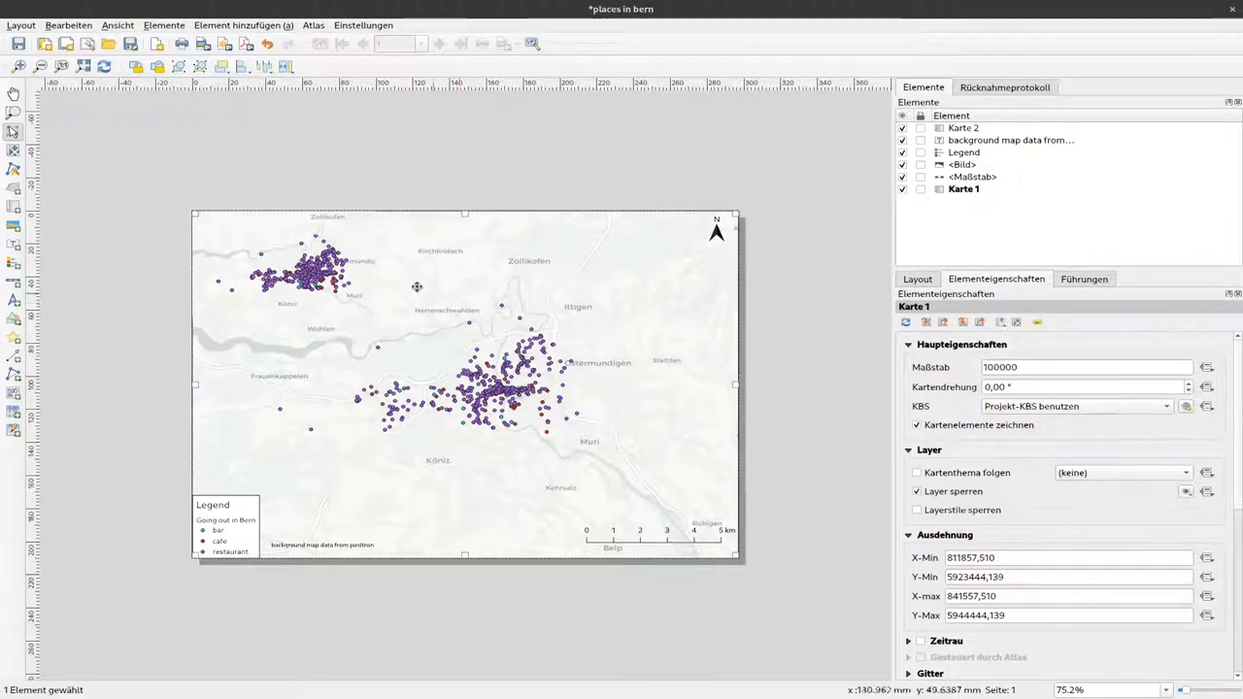
pyautogui.moveTo(561, 391)
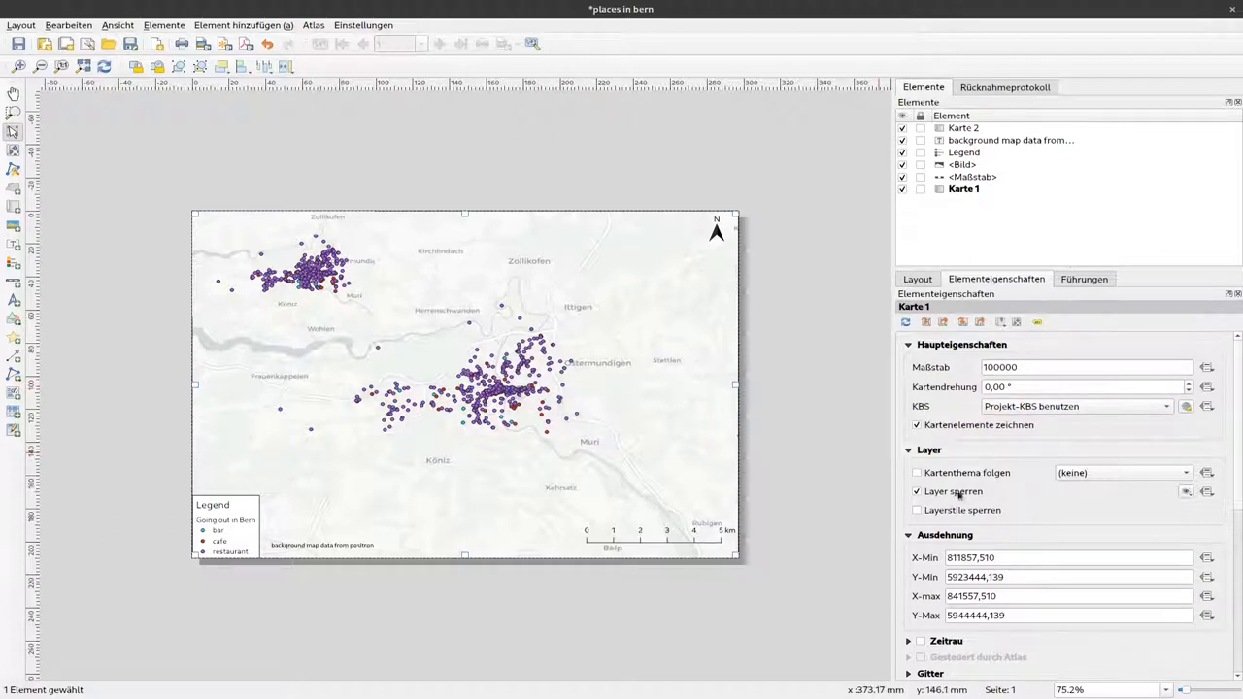
# Toggle Karte 1's 'Lock layers' off and back on so the 1:100,000 Bern map stays fixed.
pyautogui.click(916, 492)
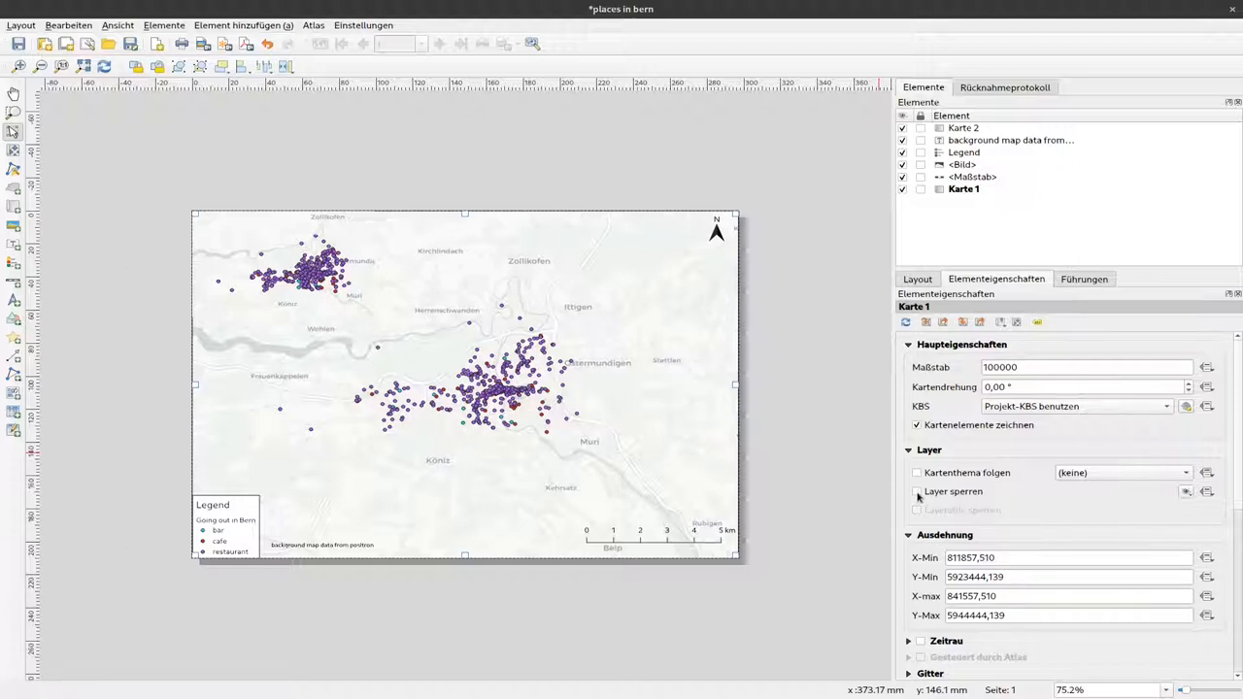
pyautogui.click(917, 492)
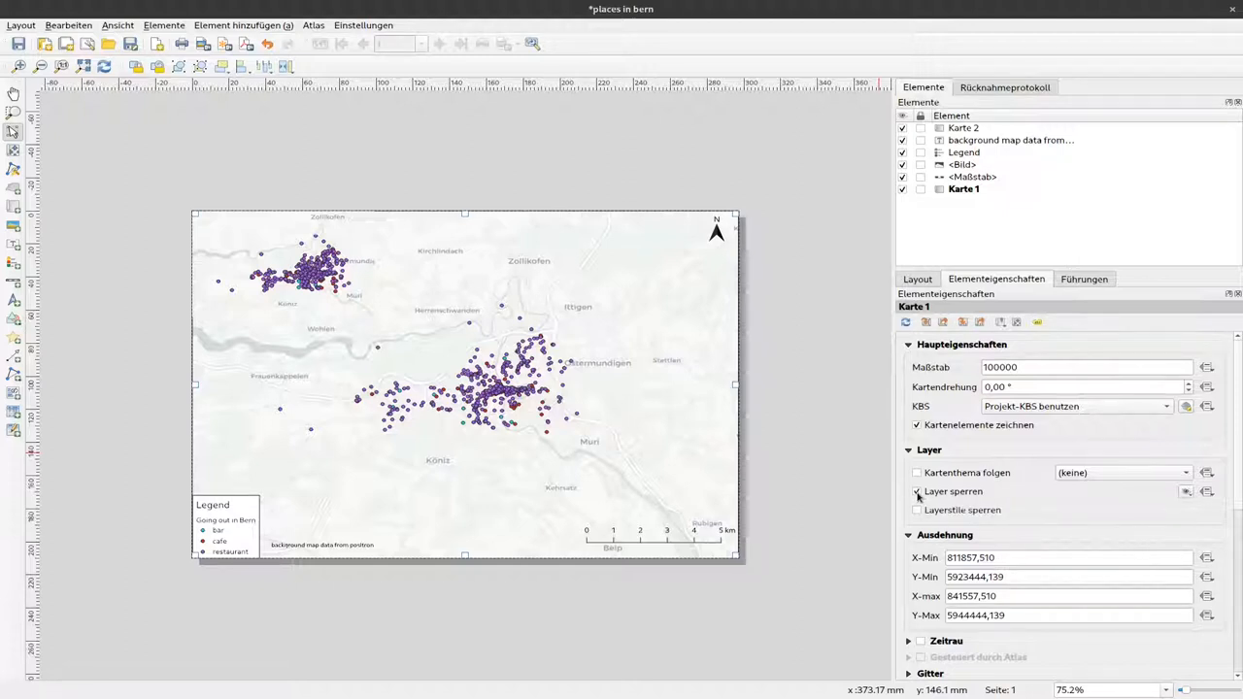
pyautogui.click(916, 492)
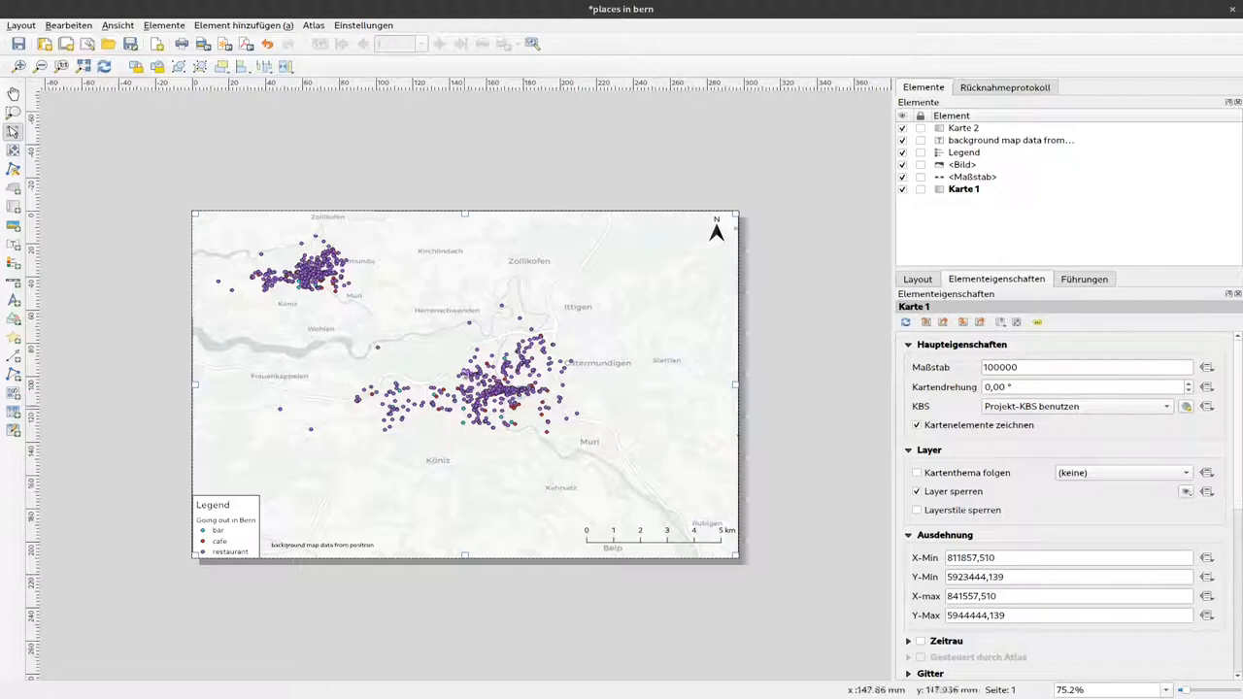
pyautogui.moveTo(463, 373)
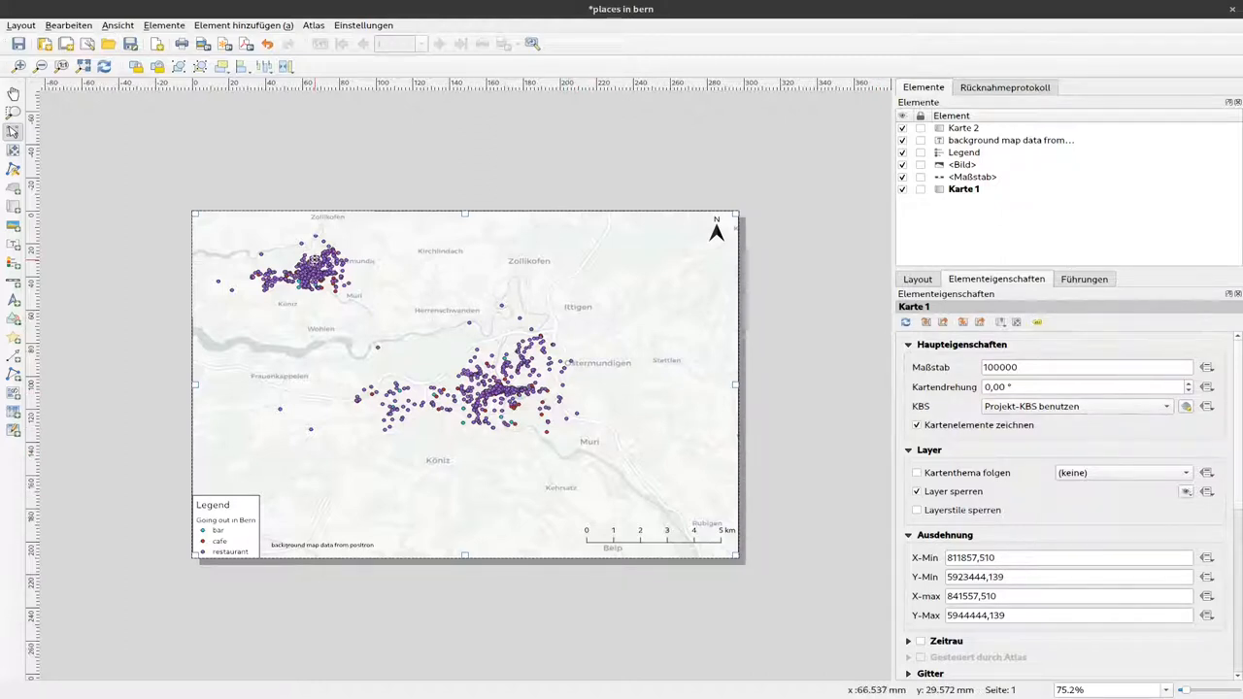
pyautogui.moveTo(611, 445)
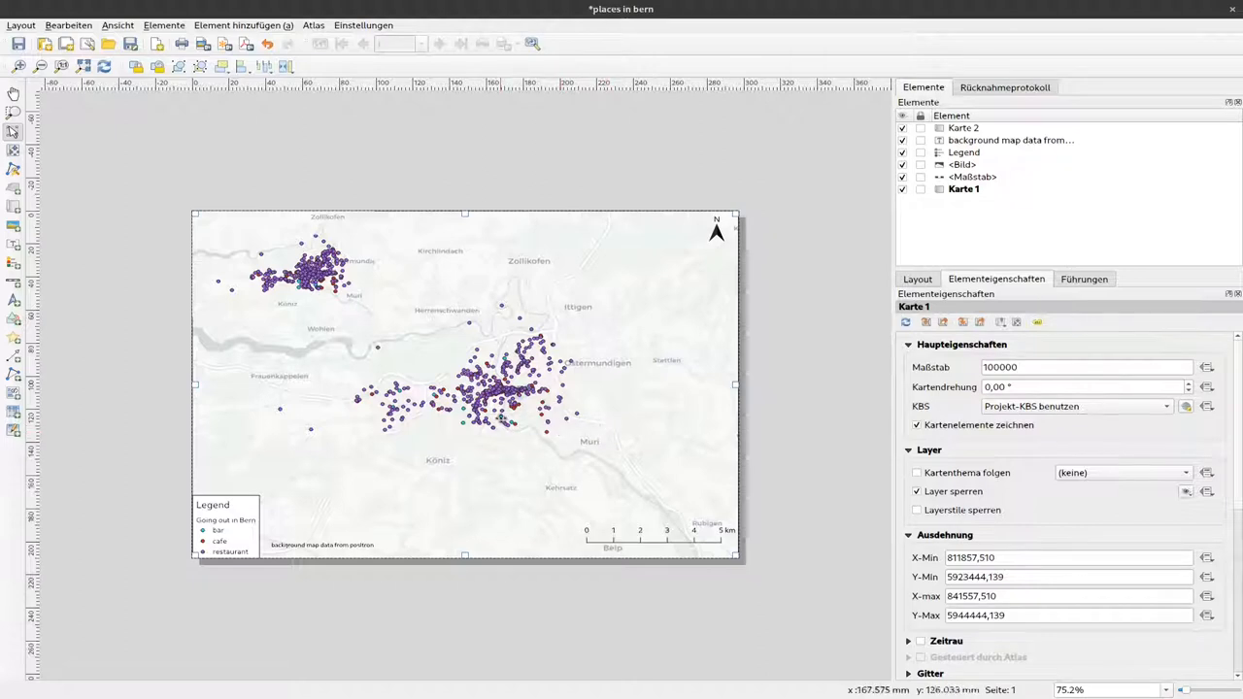
pyautogui.moveTo(576, 459)
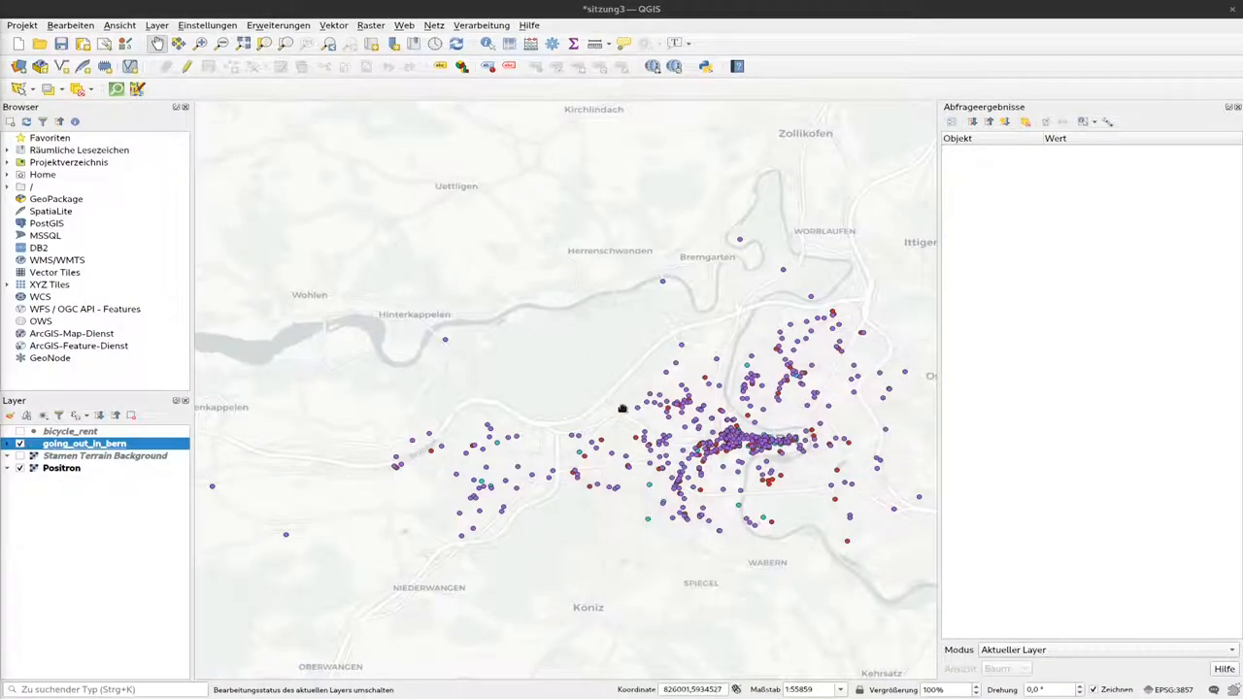
# Scroll-zoom out on the project map canvas until all of Switzerland is visible.
pyautogui.scroll(-3)
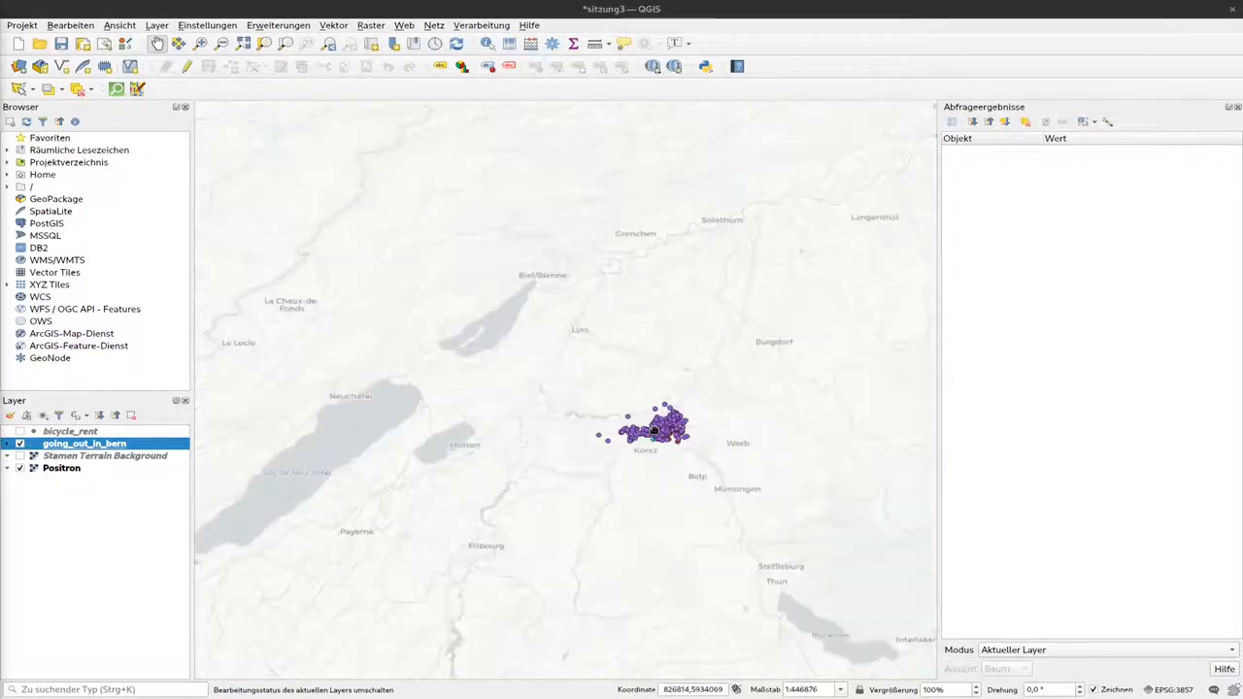
pyautogui.scroll(-3)
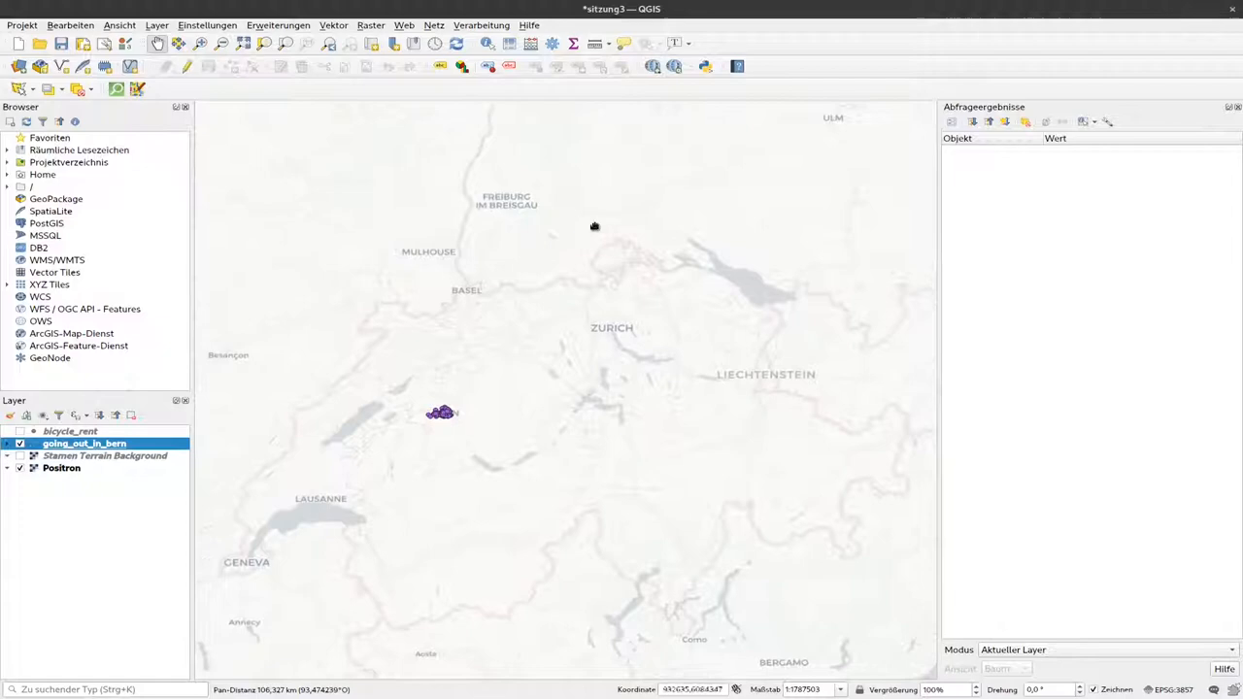
pyautogui.moveTo(577, 519)
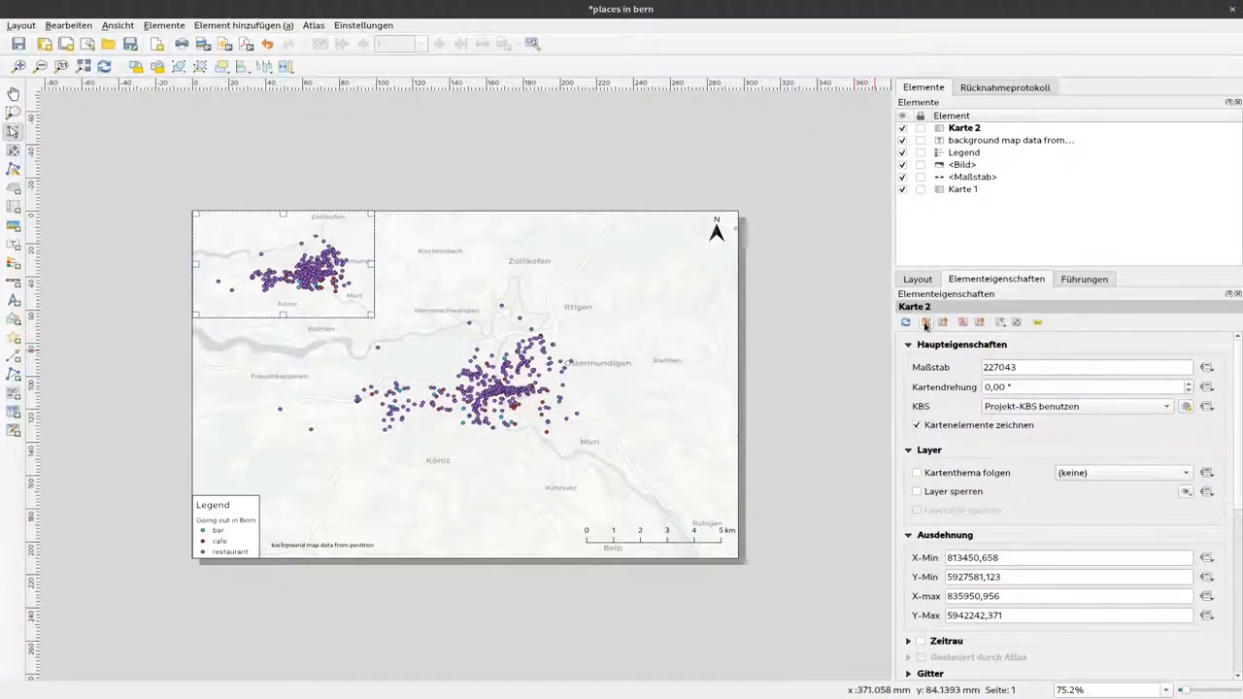
pyautogui.moveTo(926, 322)
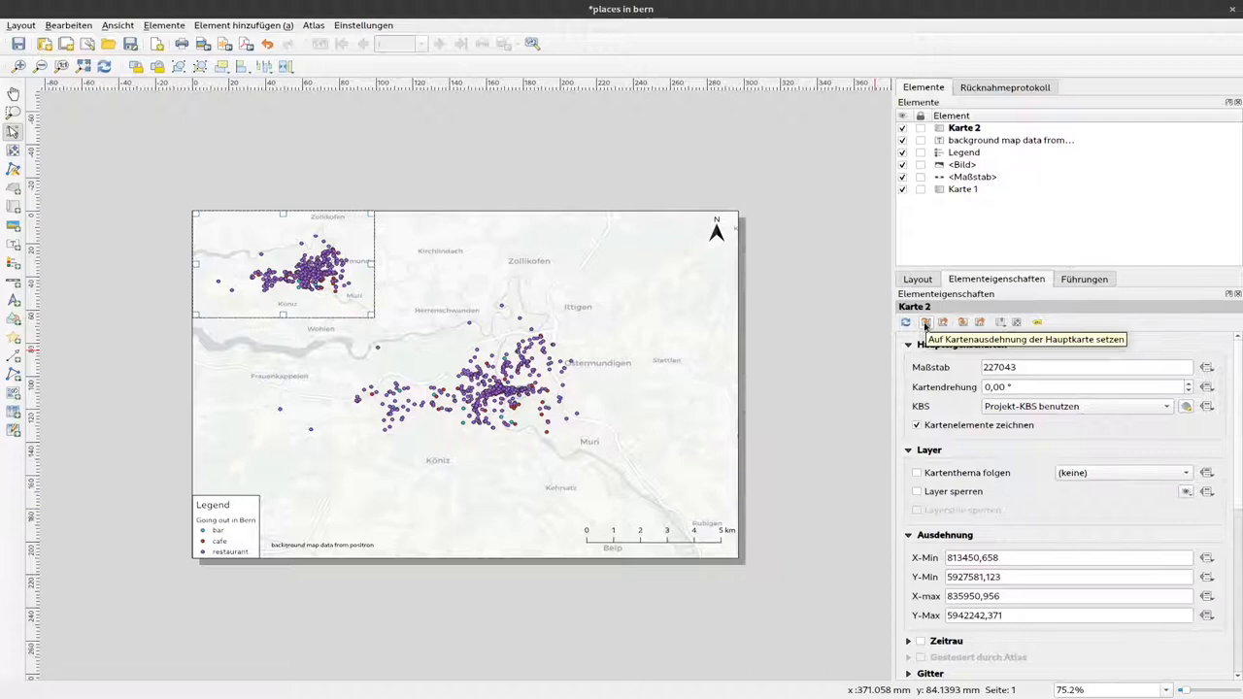
# Match Karte 2's extent to the main canvas, showing Switzerland at about 1:7,265,000.
pyautogui.click(926, 322)
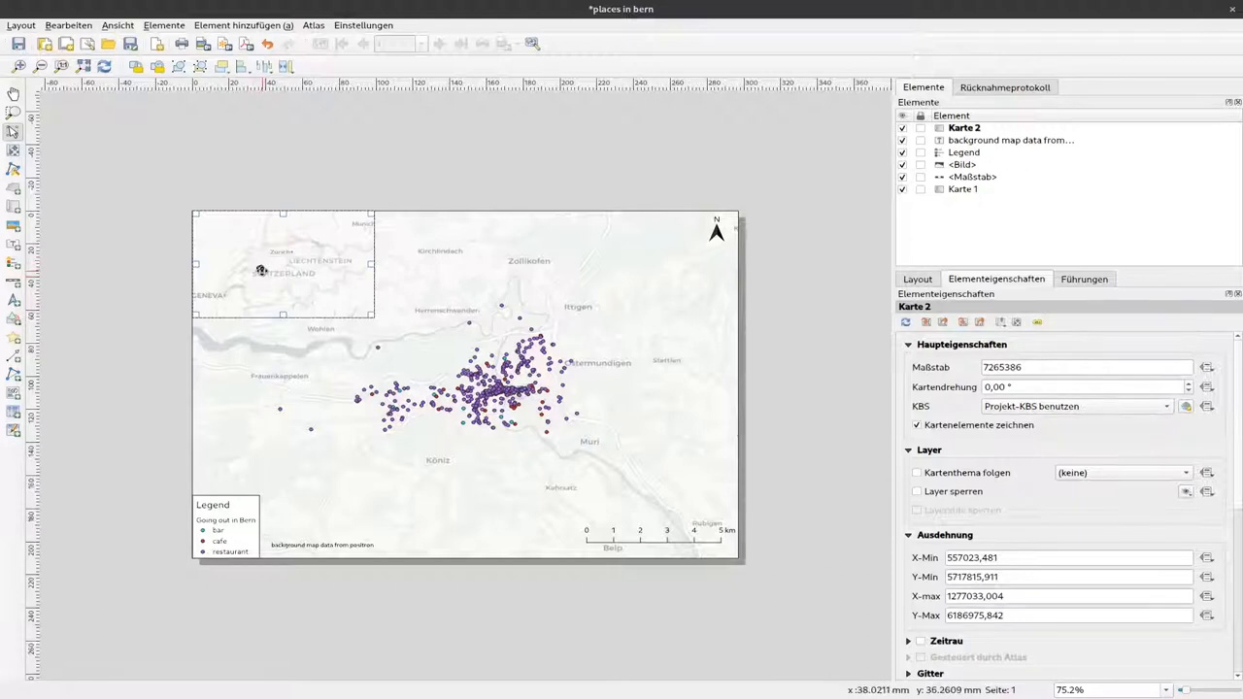
pyautogui.moveTo(476, 413)
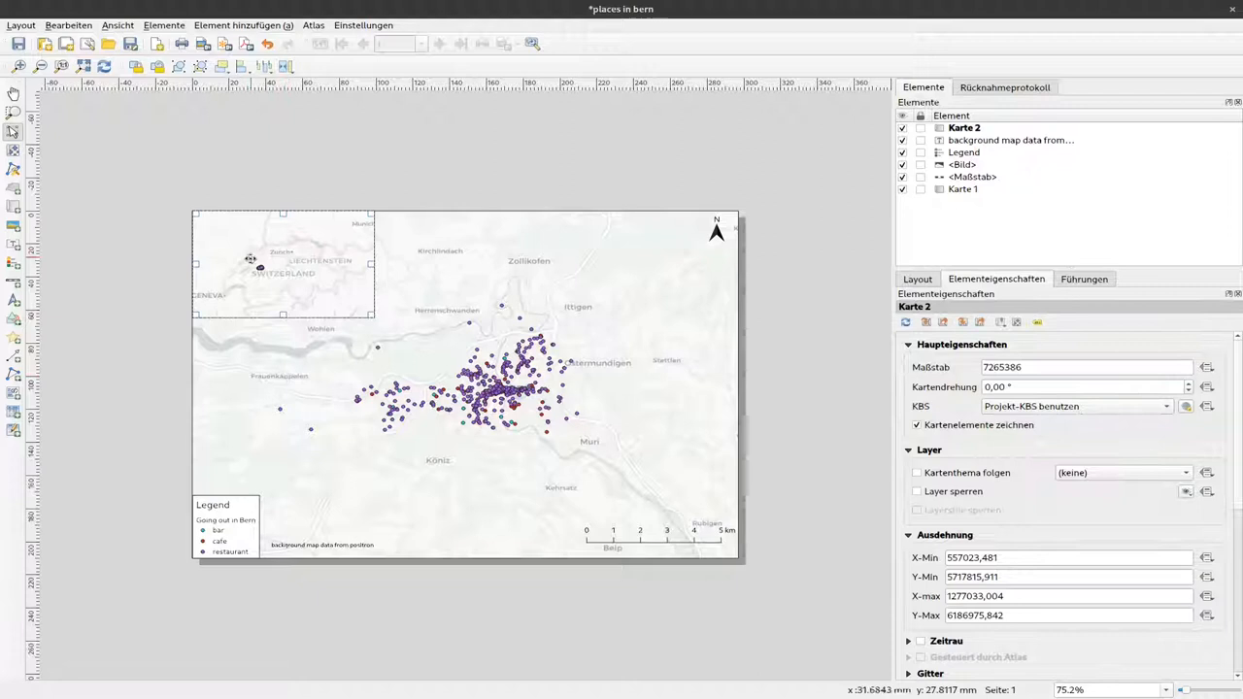
pyautogui.moveTo(746, 371)
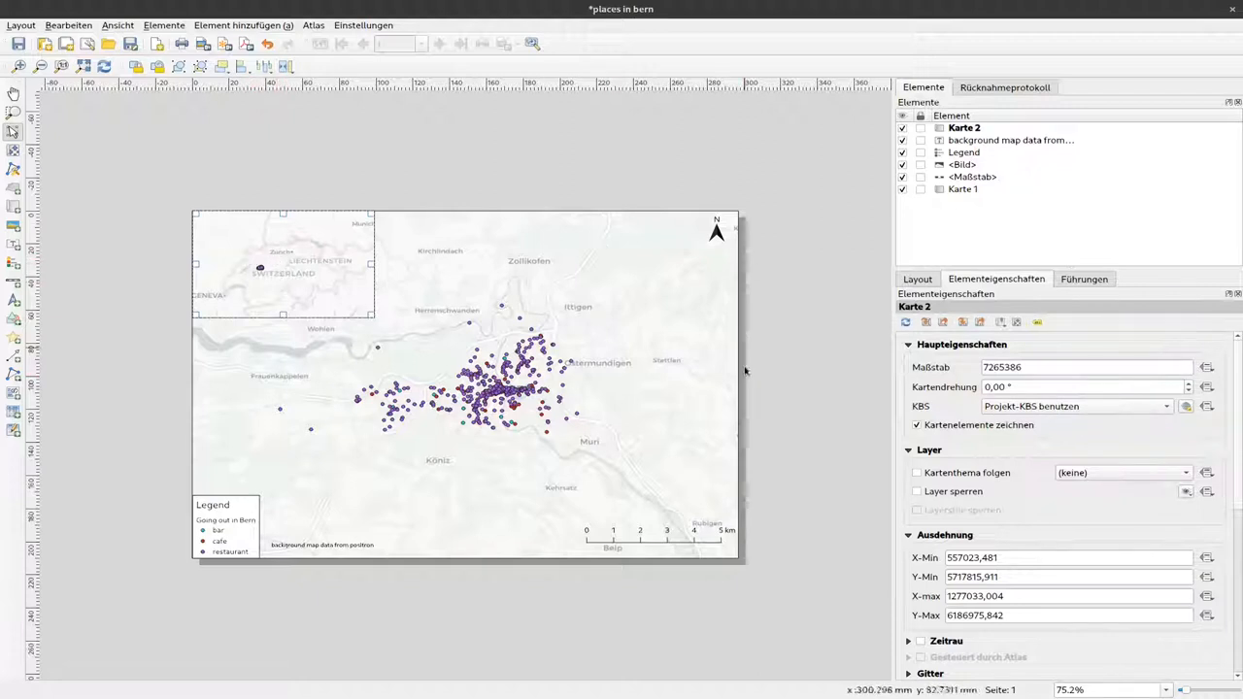
pyautogui.moveTo(646, 477)
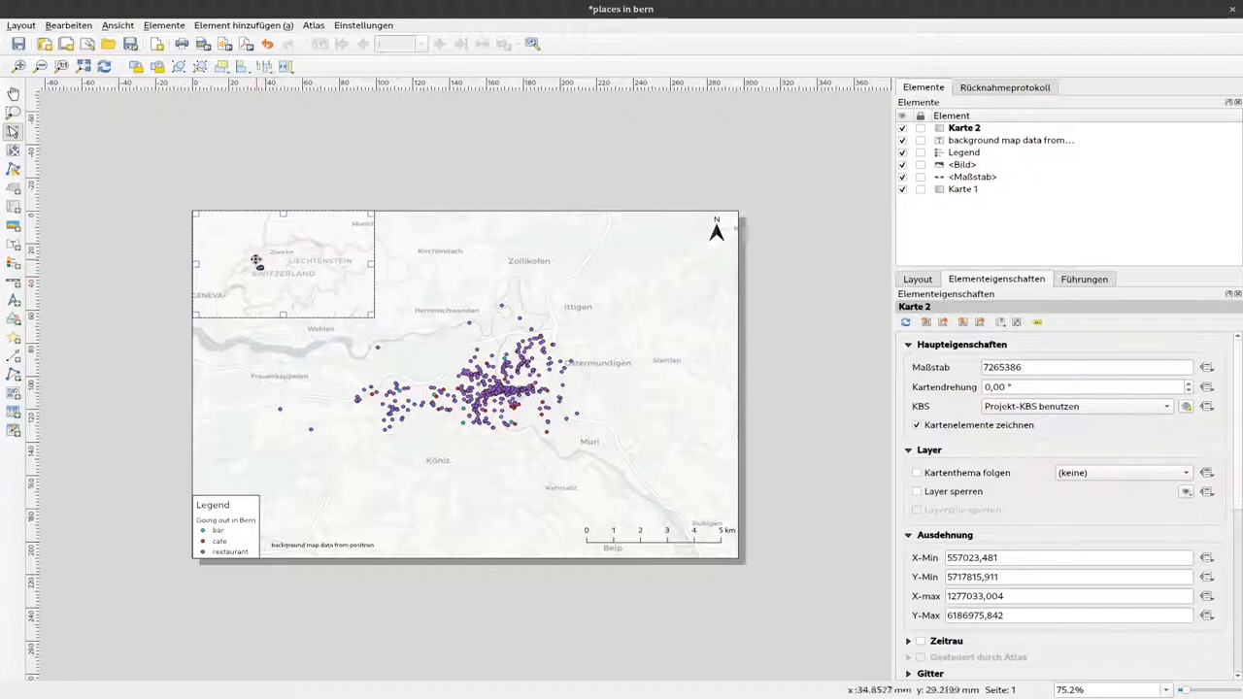
pyautogui.moveTo(258, 266)
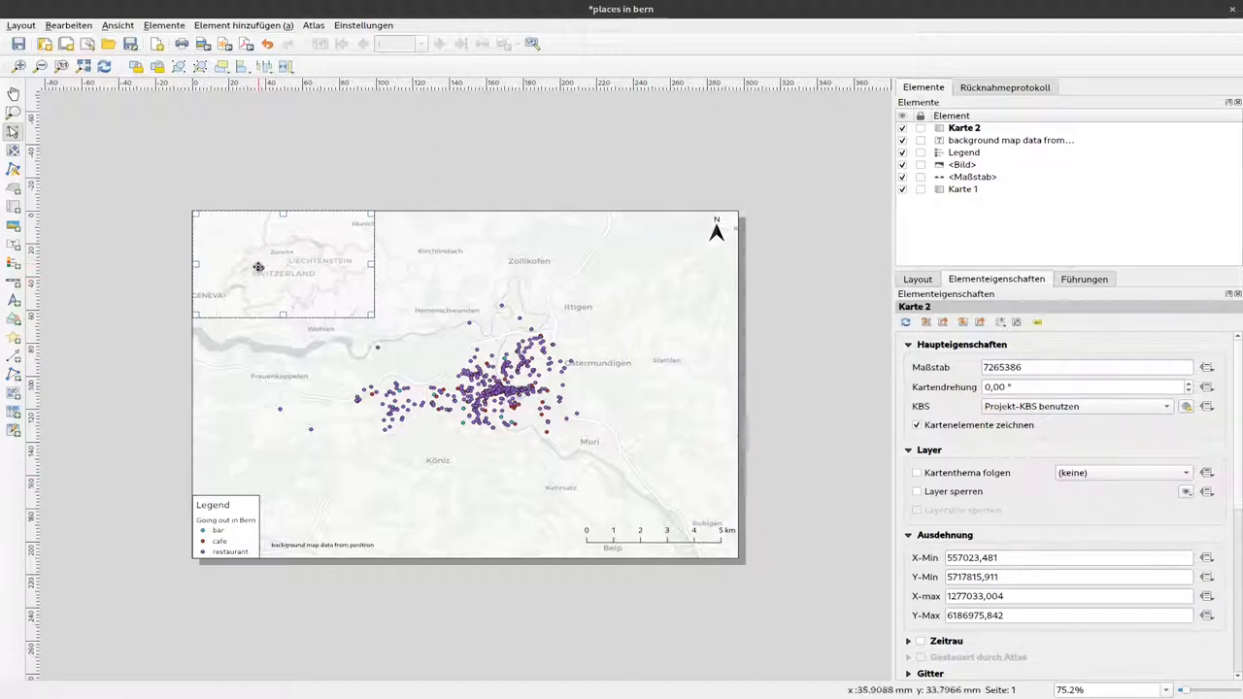
pyautogui.moveTo(262, 269)
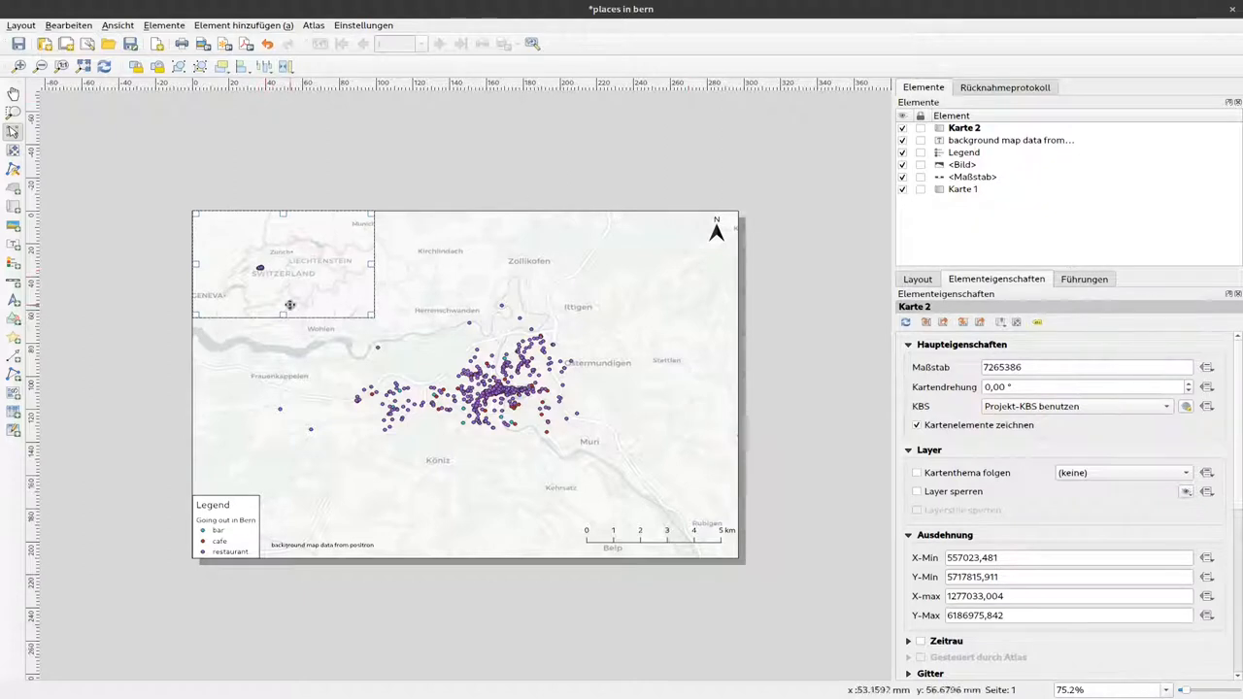
pyautogui.moveTo(301, 155)
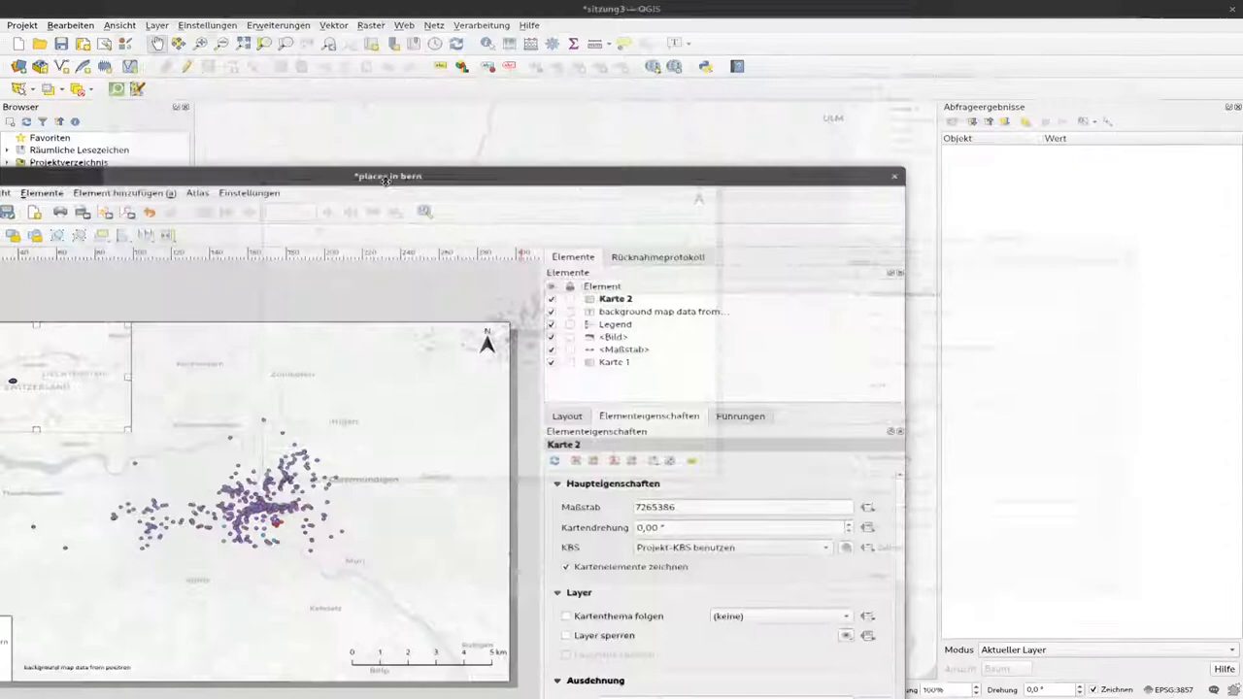
# Select the Karte 2 inset map to check its Switzerland extent settings.
pyautogui.click(893, 175)
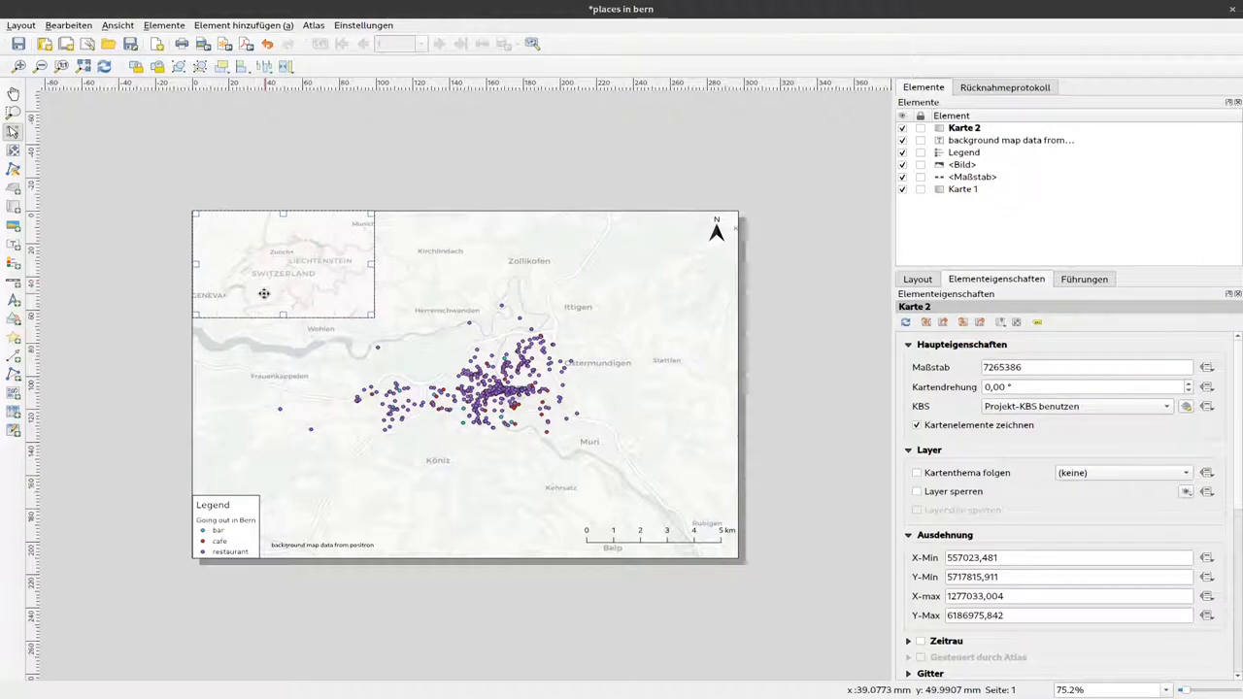
pyautogui.moveTo(284, 292)
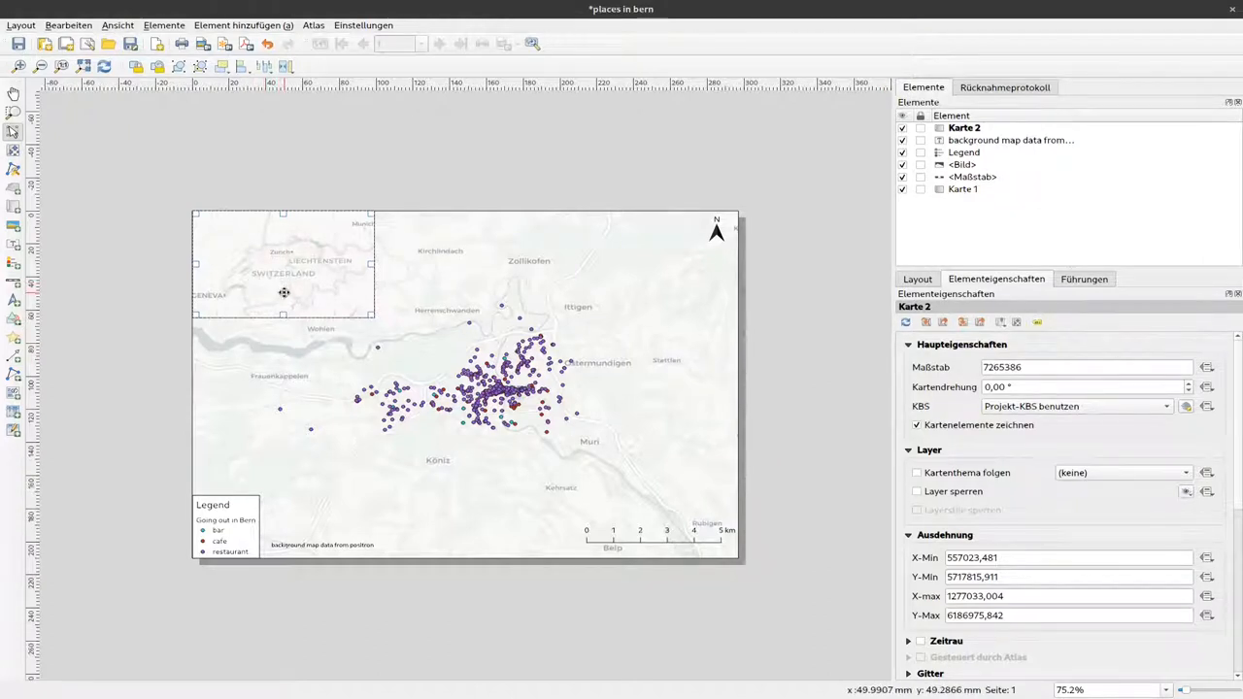
pyautogui.moveTo(326, 276)
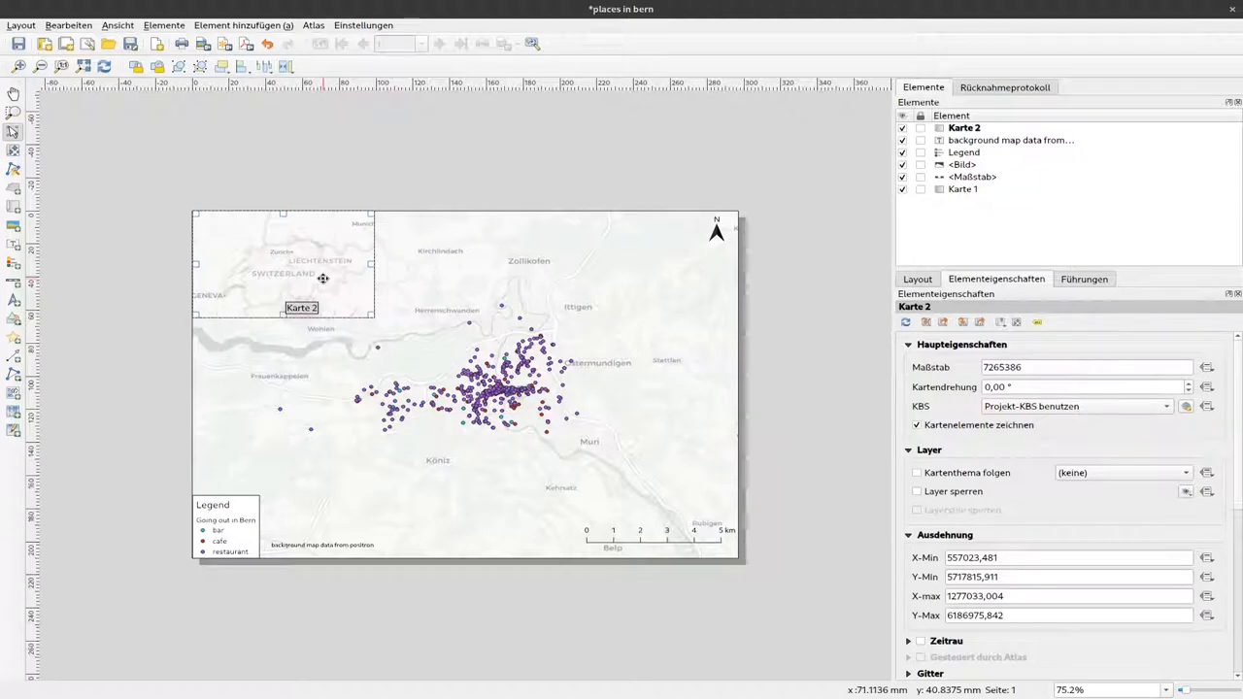
pyautogui.moveTo(309, 257)
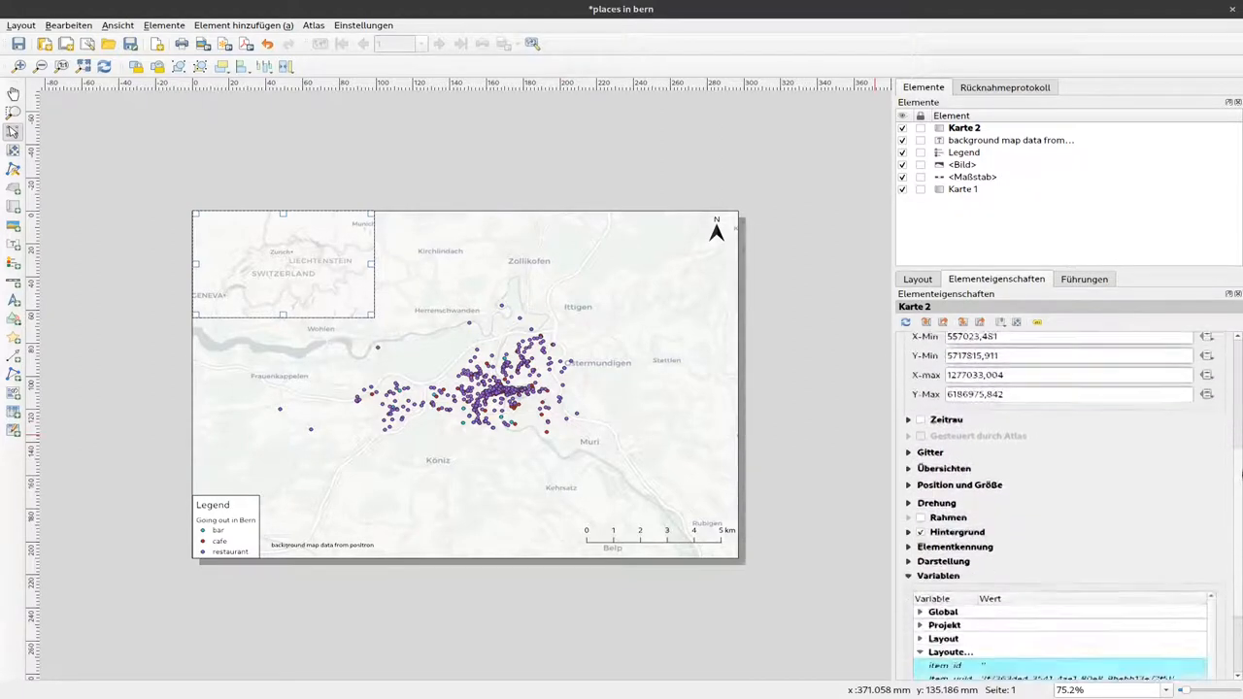
# Add an overview to Karte 2 using Karte 1 as its map frame.
pyautogui.scroll(-3)
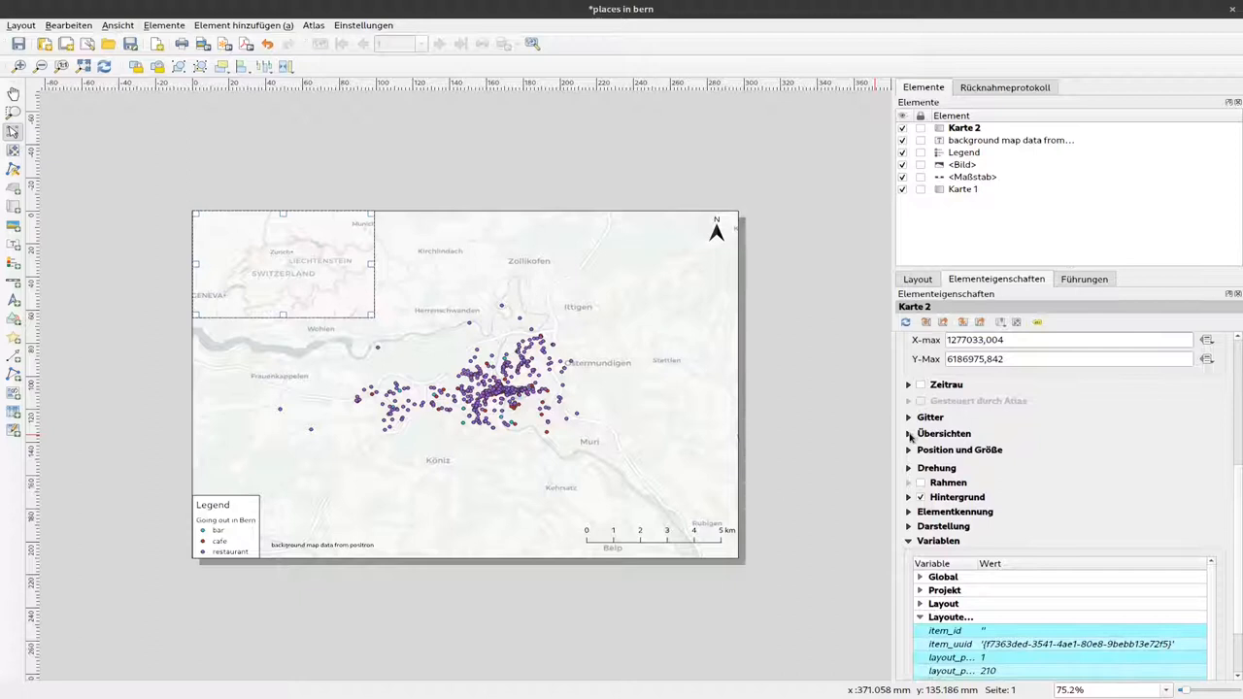
pyautogui.click(944, 433)
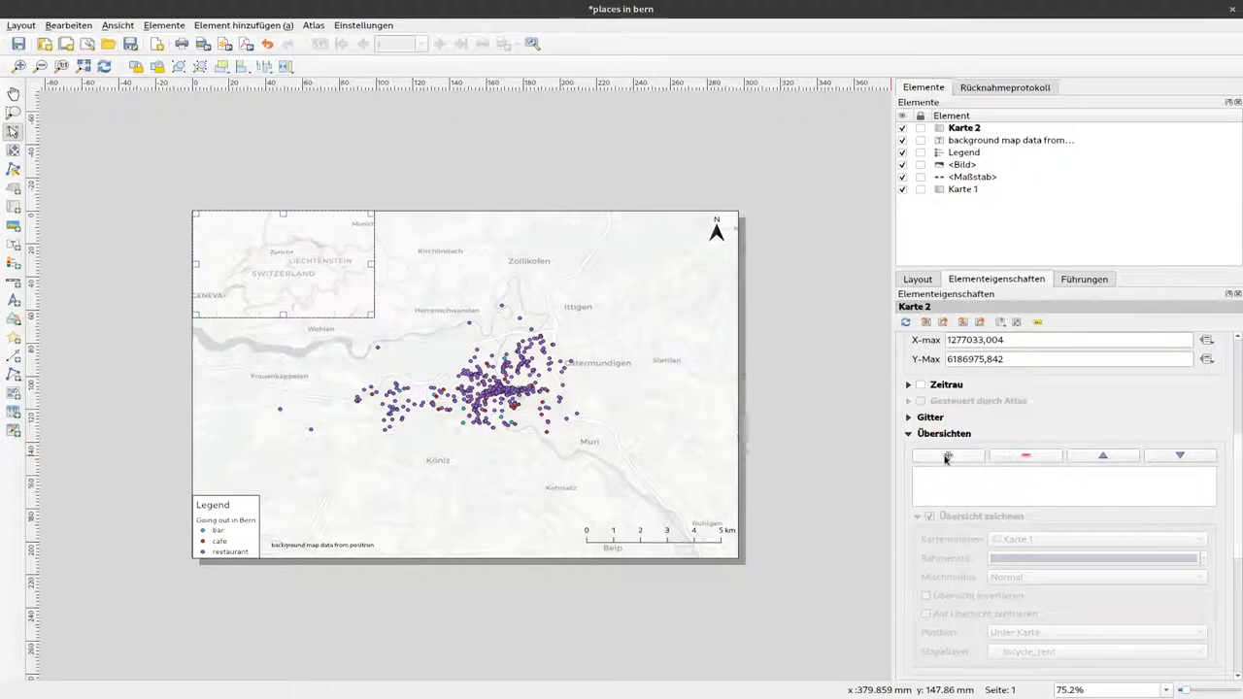
pyautogui.moveTo(947, 456)
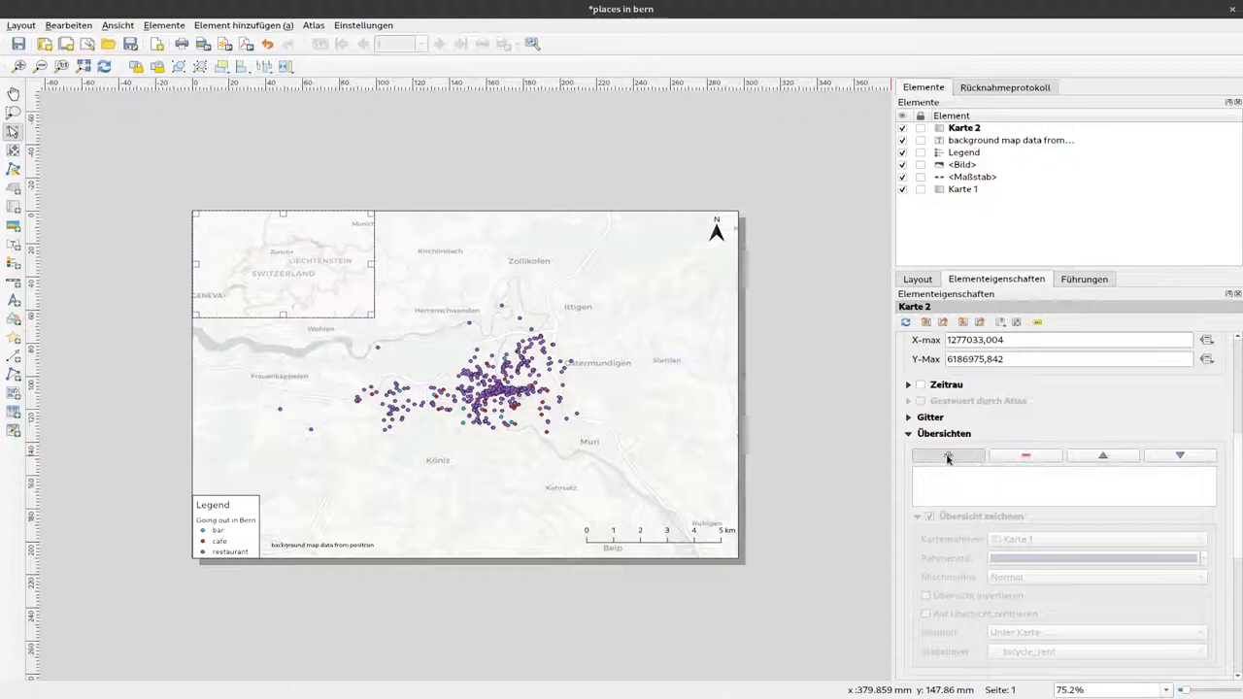
pyautogui.click(948, 455)
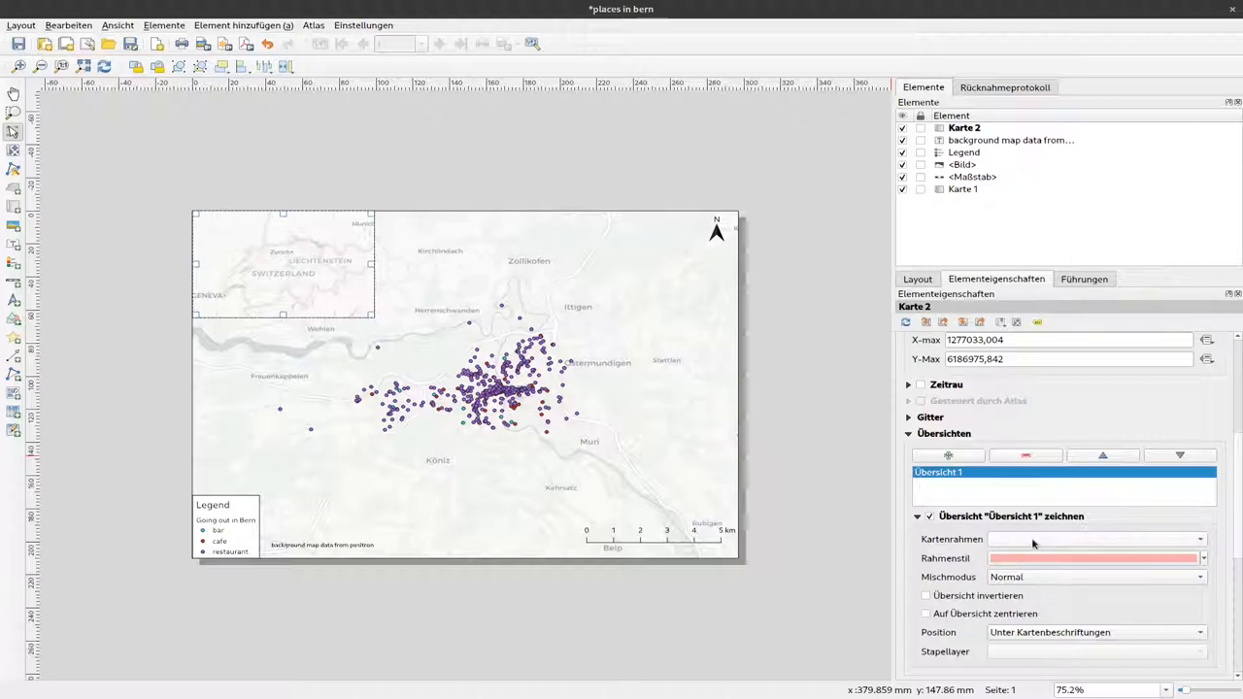
pyautogui.click(1095, 539)
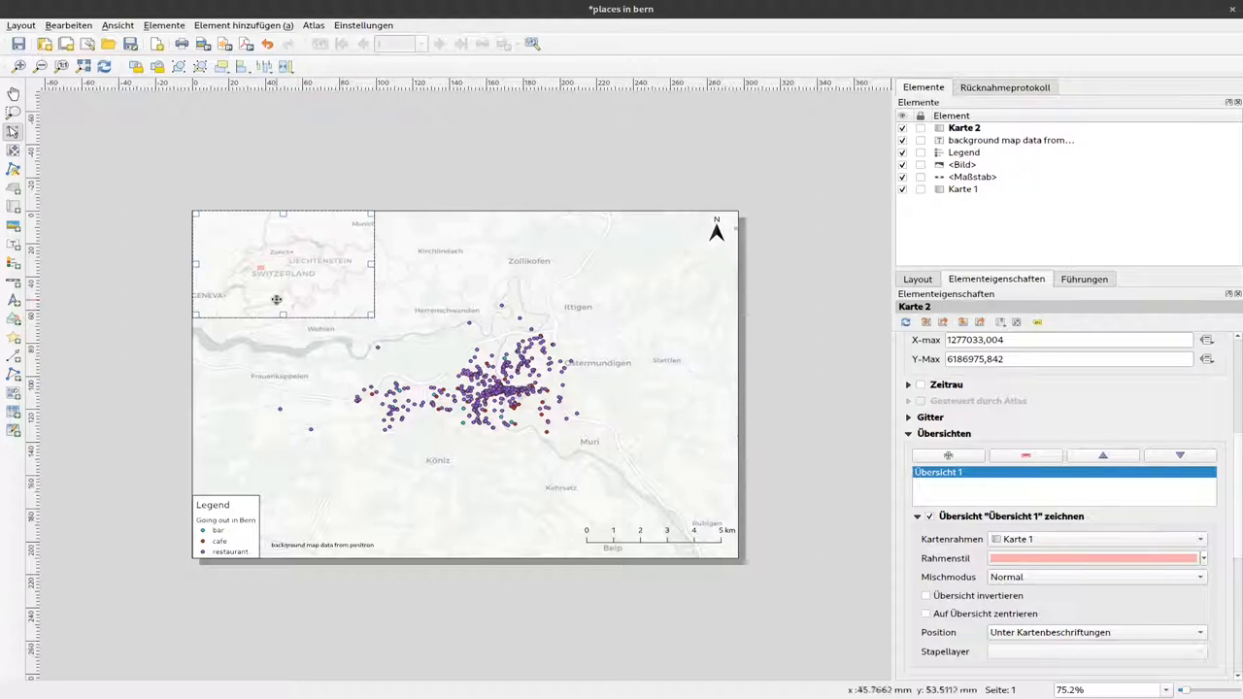
pyautogui.moveTo(1231, 551)
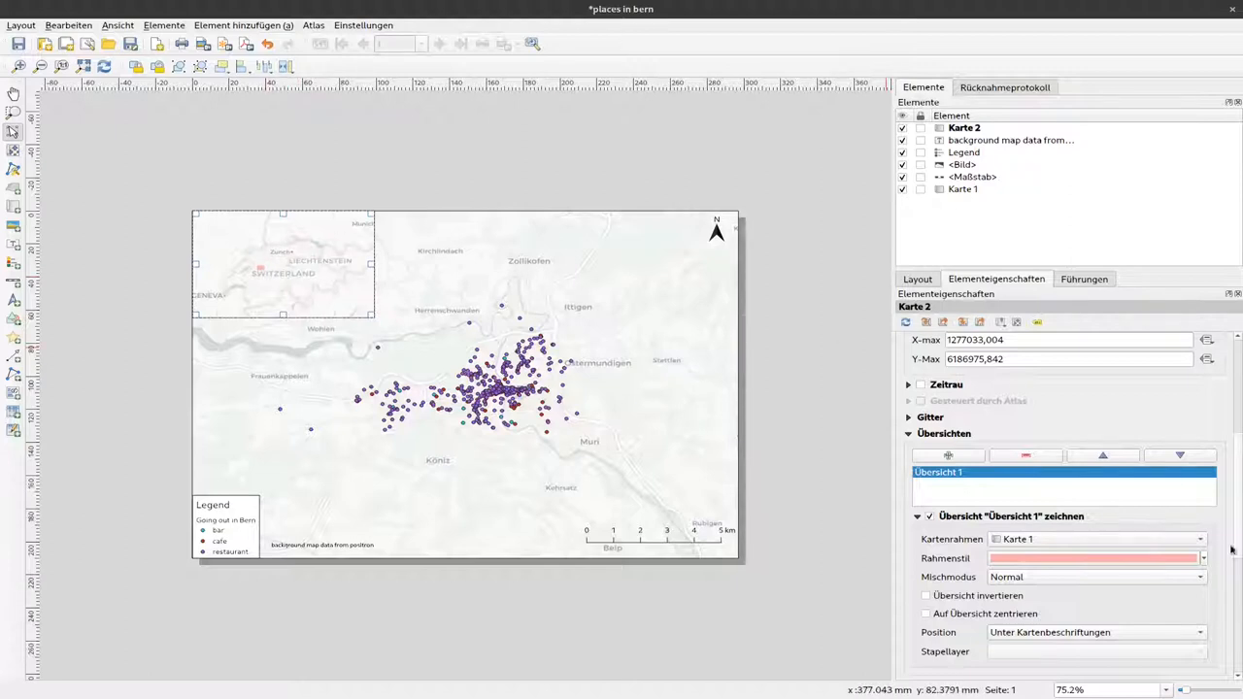
pyautogui.click(1203, 557)
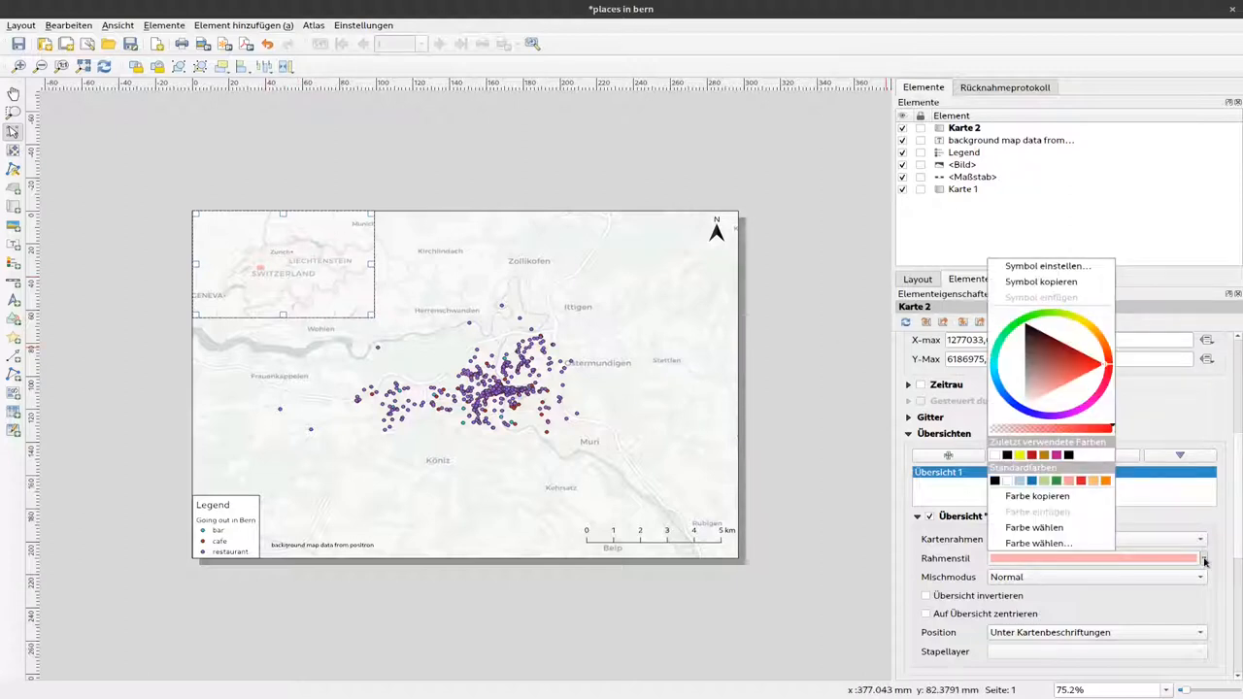
# Style the overview rectangle as a solid #c3c3c3 simple fill with a transparent outline.
pyautogui.click(1038, 543)
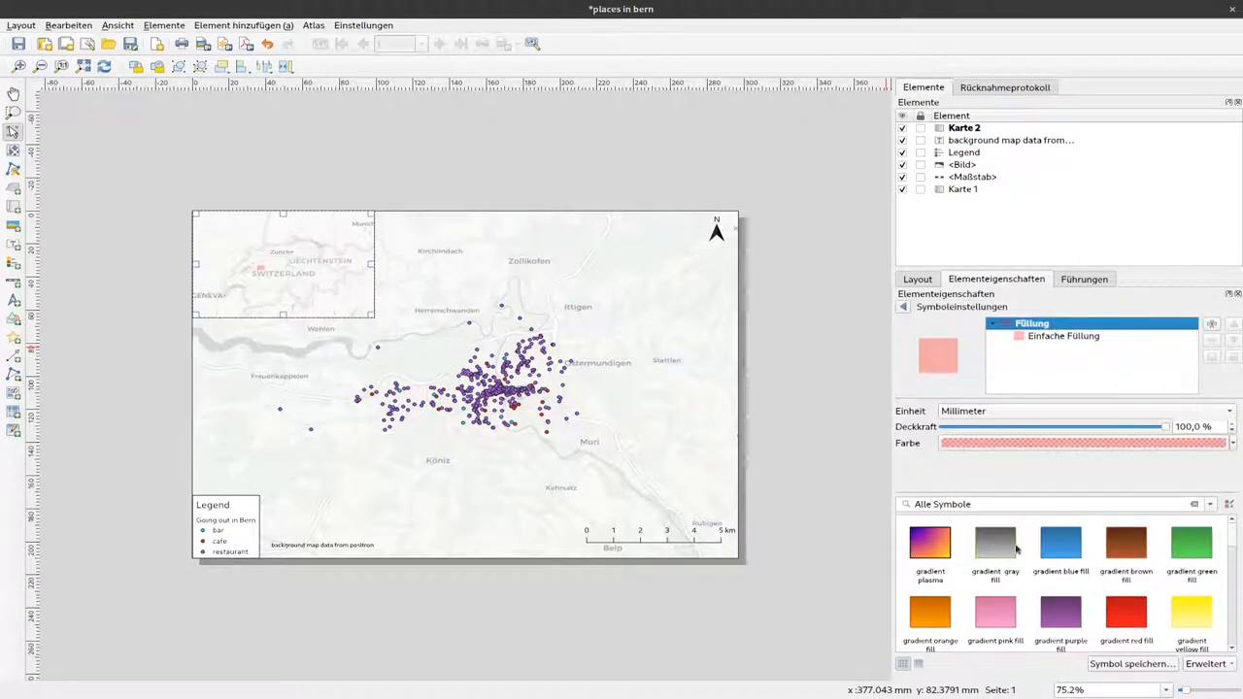
pyautogui.click(995, 542)
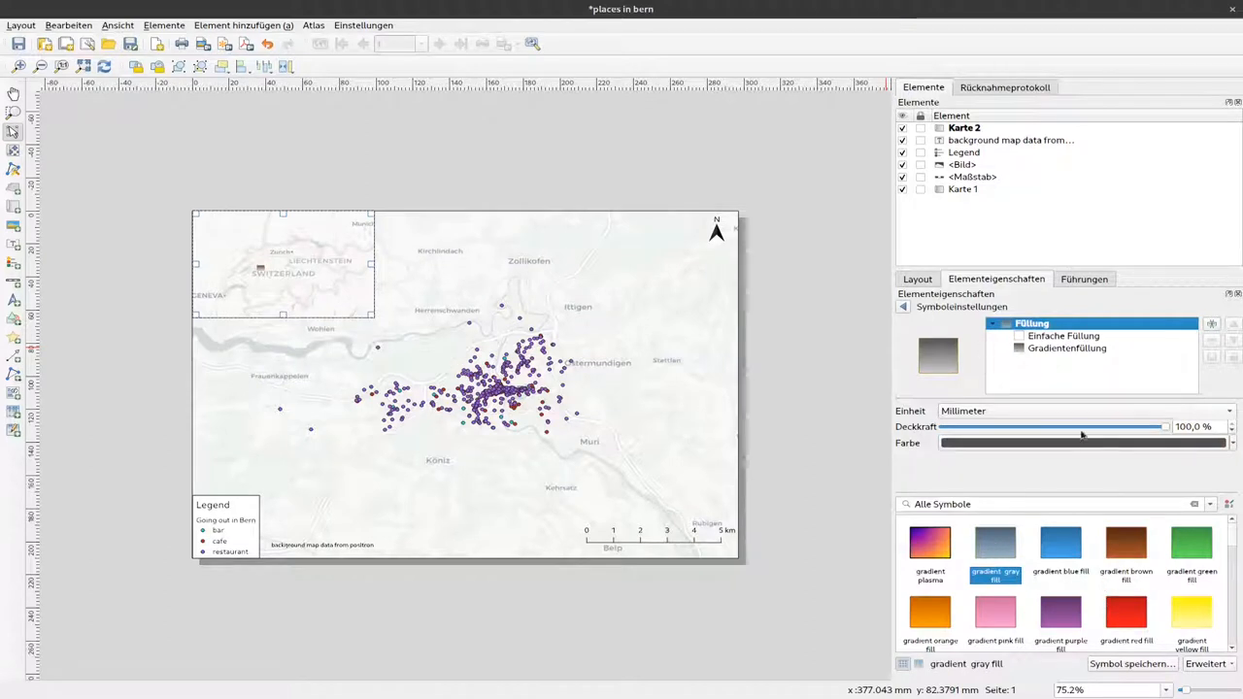
pyautogui.click(1068, 348)
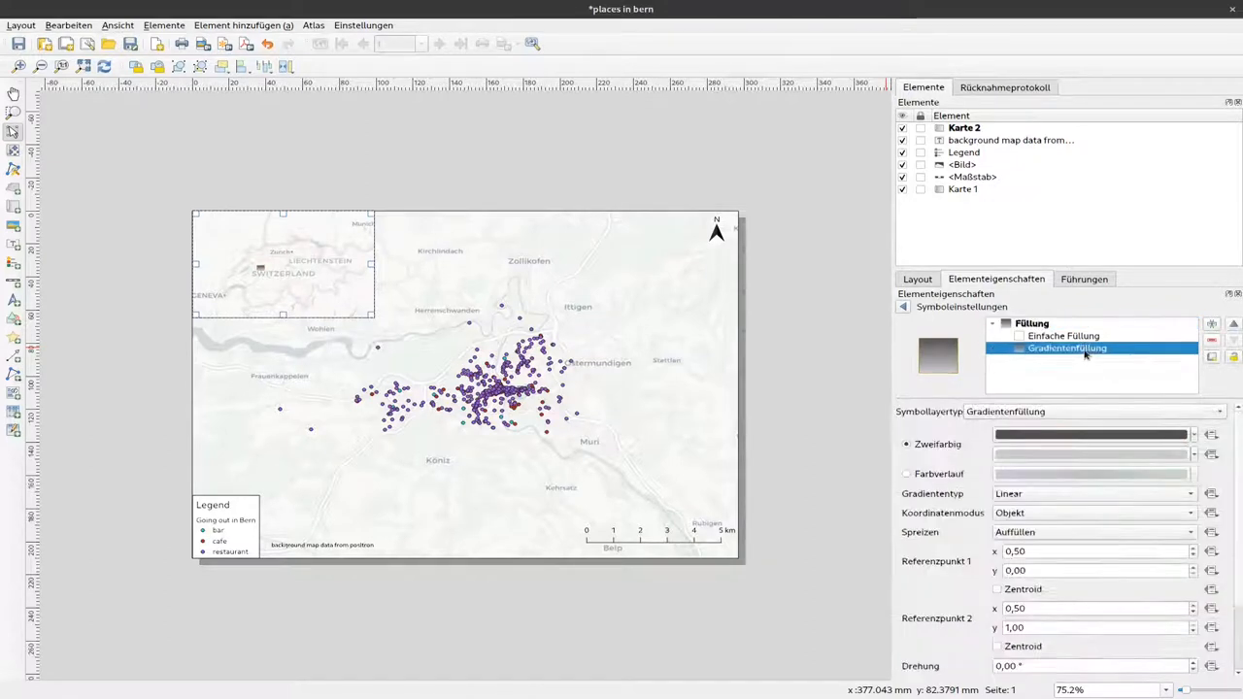
pyautogui.click(1063, 335)
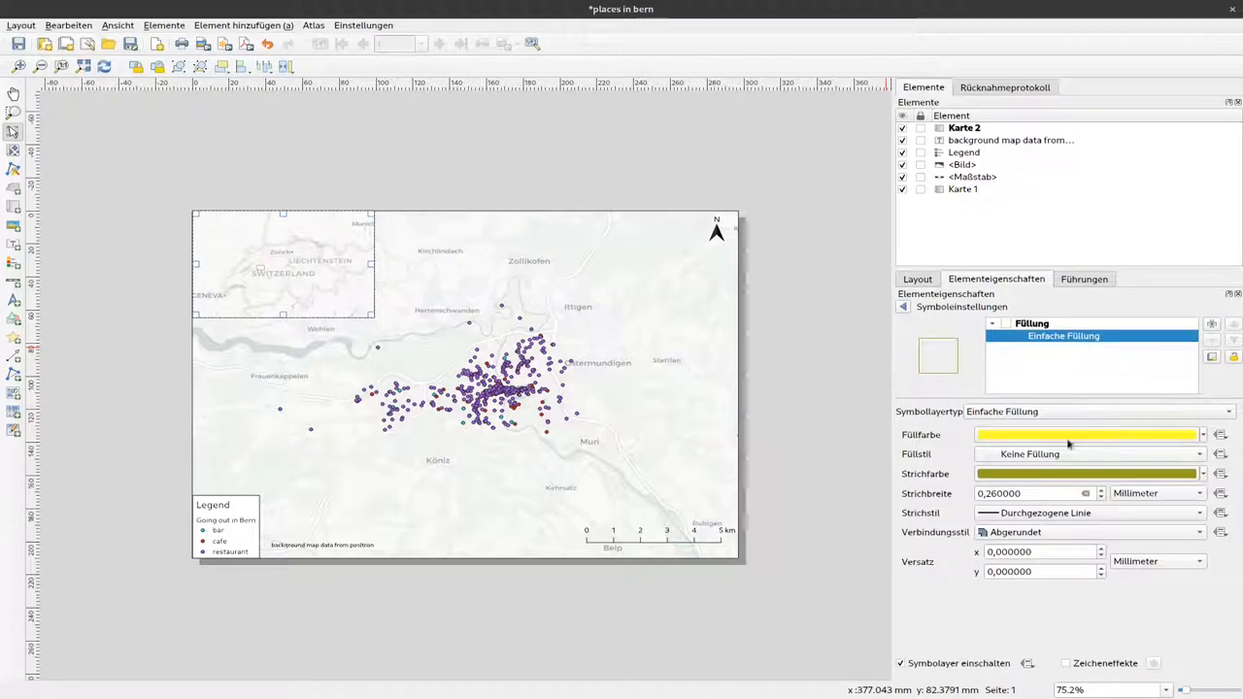
pyautogui.click(1088, 435)
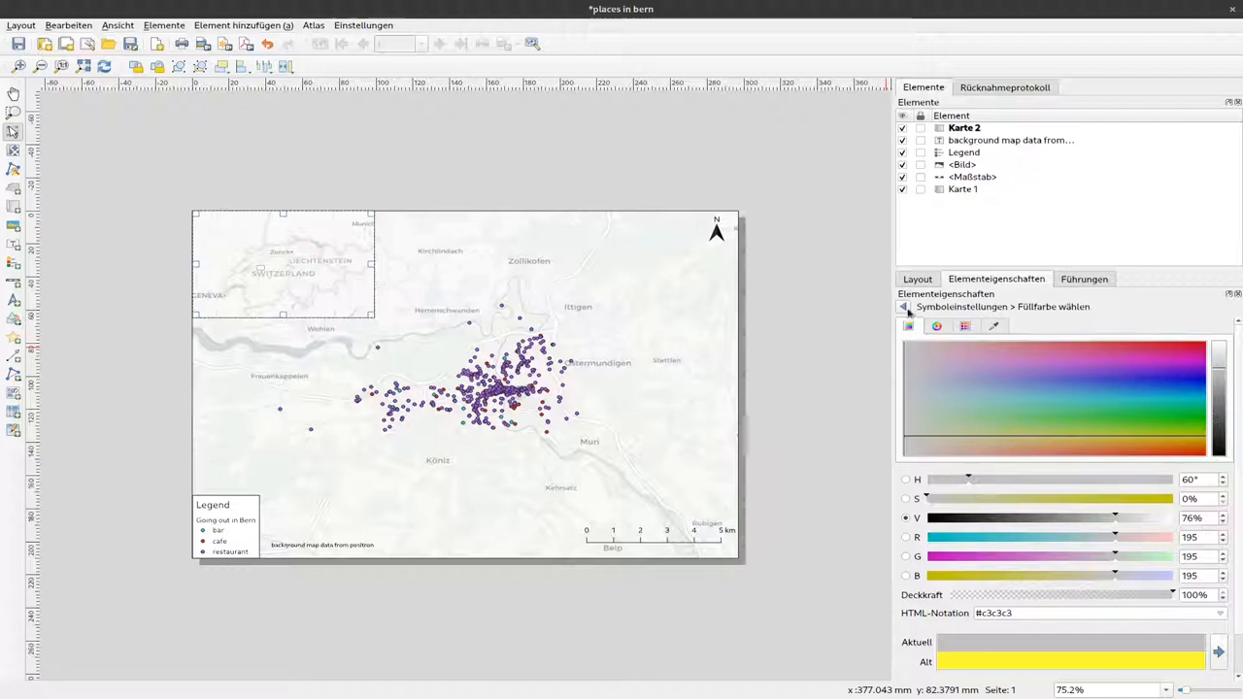
pyautogui.click(904, 307)
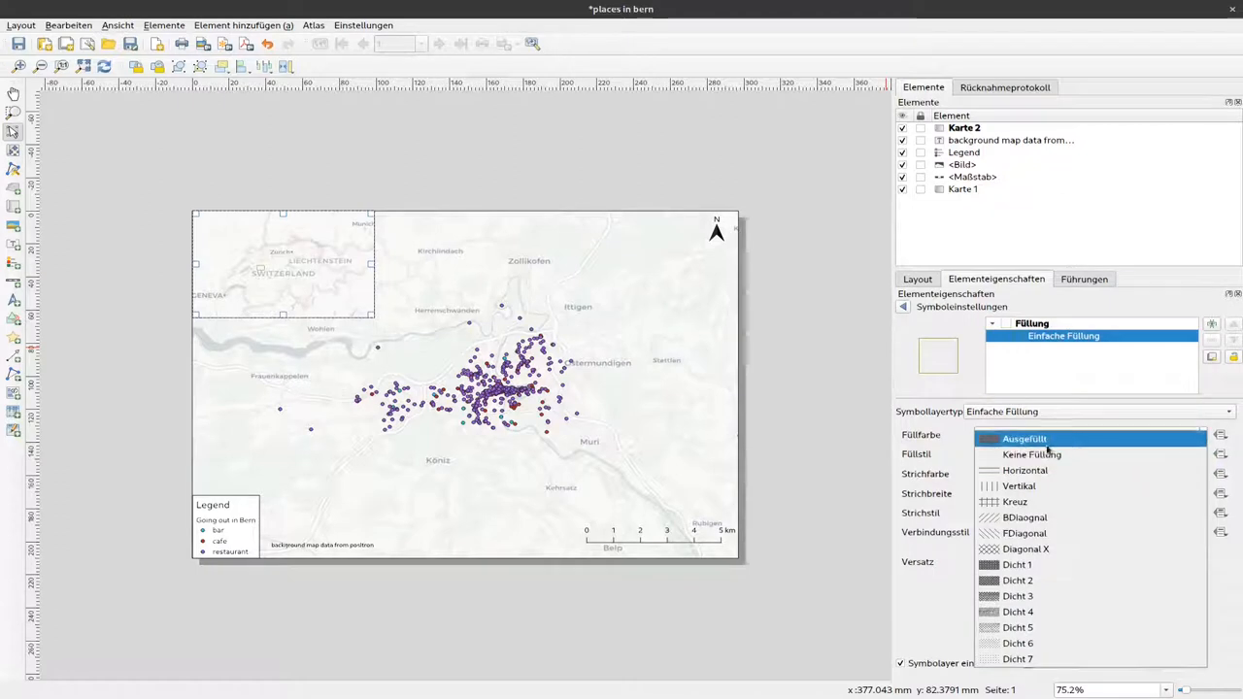
pyautogui.click(1025, 438)
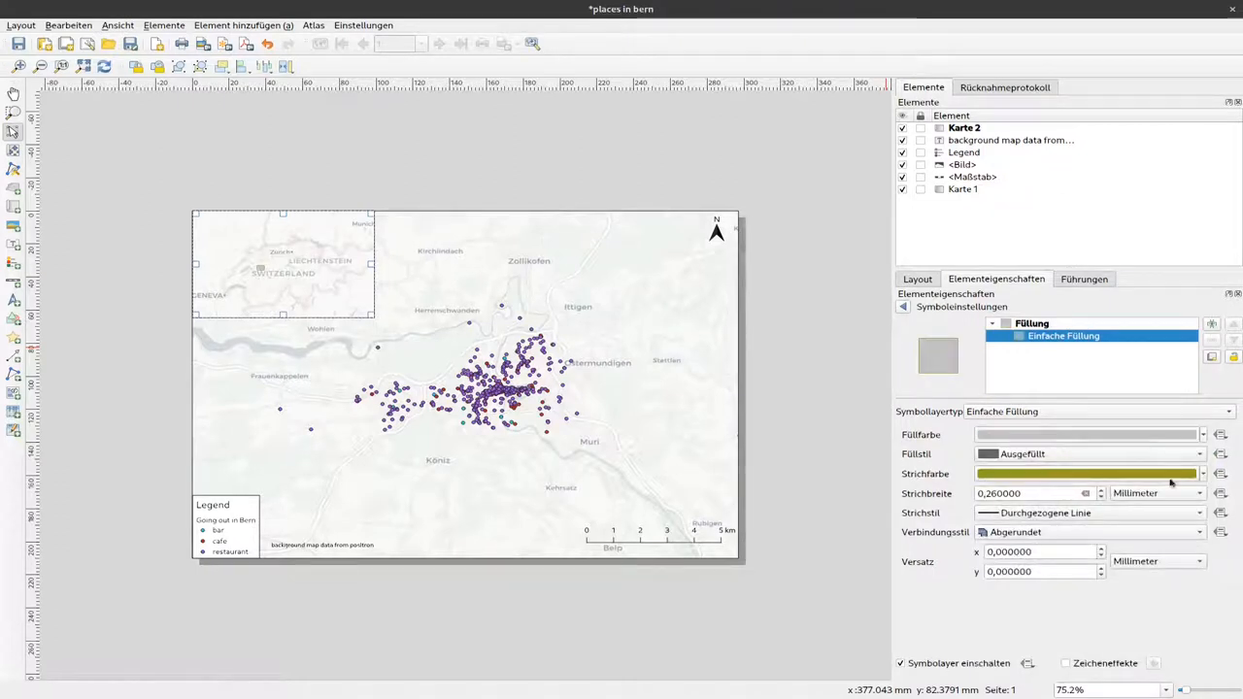
pyautogui.click(1201, 474)
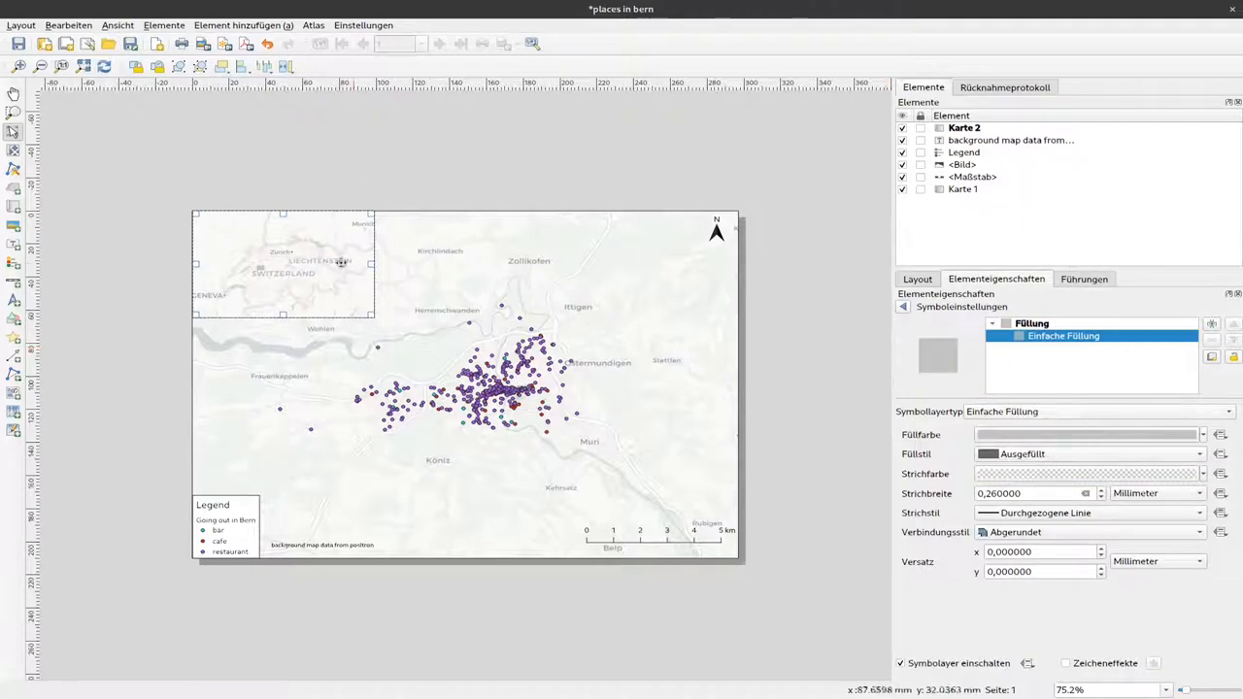
pyautogui.moveTo(260, 273)
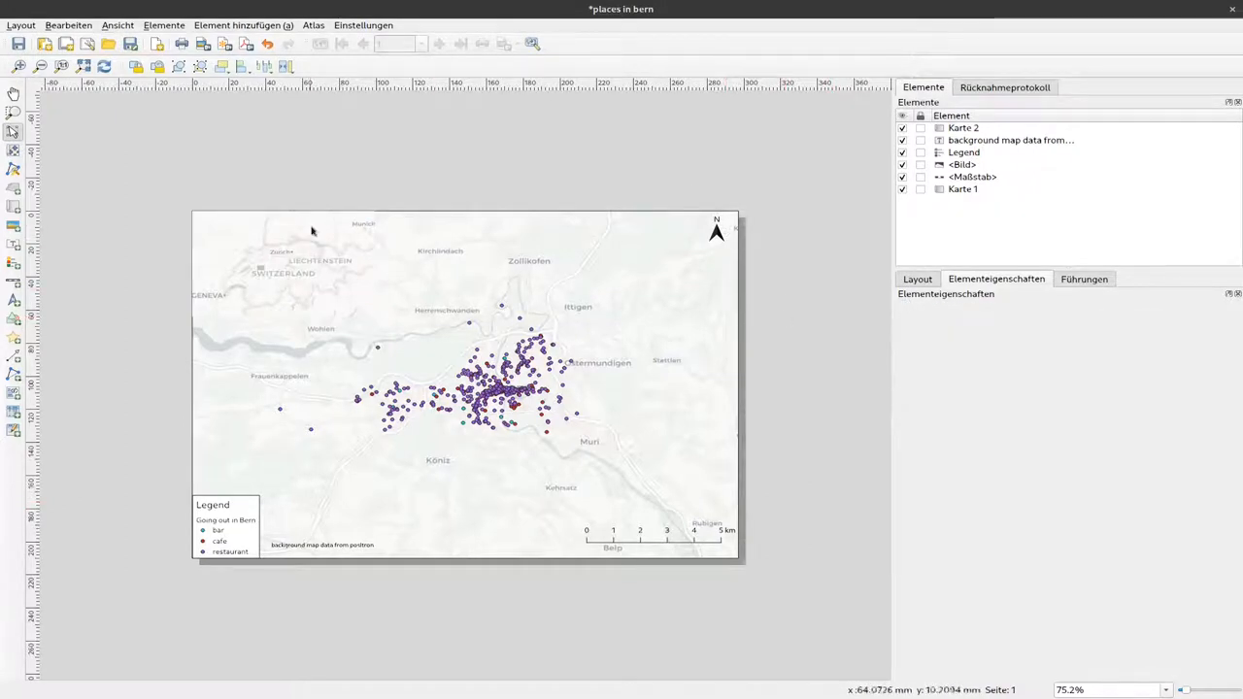
# Select the Switzerland inset (Karte 2) and enable its Frame border.
pyautogui.click(281, 262)
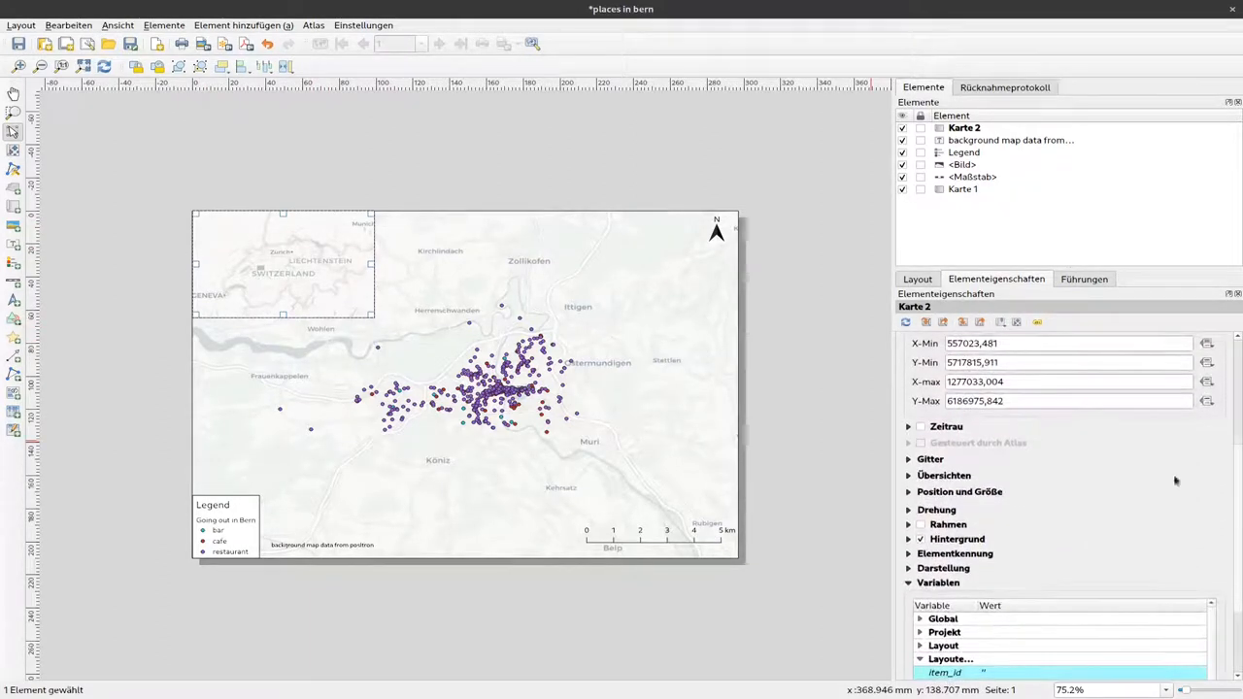
pyautogui.click(920, 524)
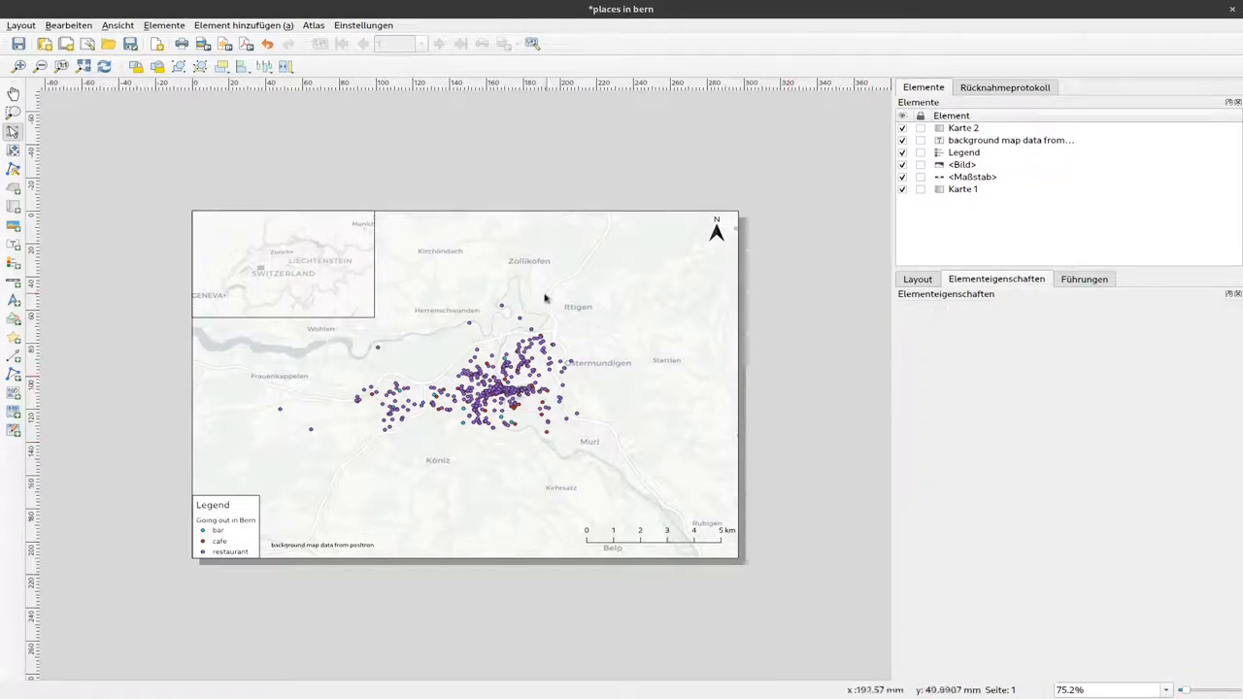
pyautogui.moveTo(767, 550)
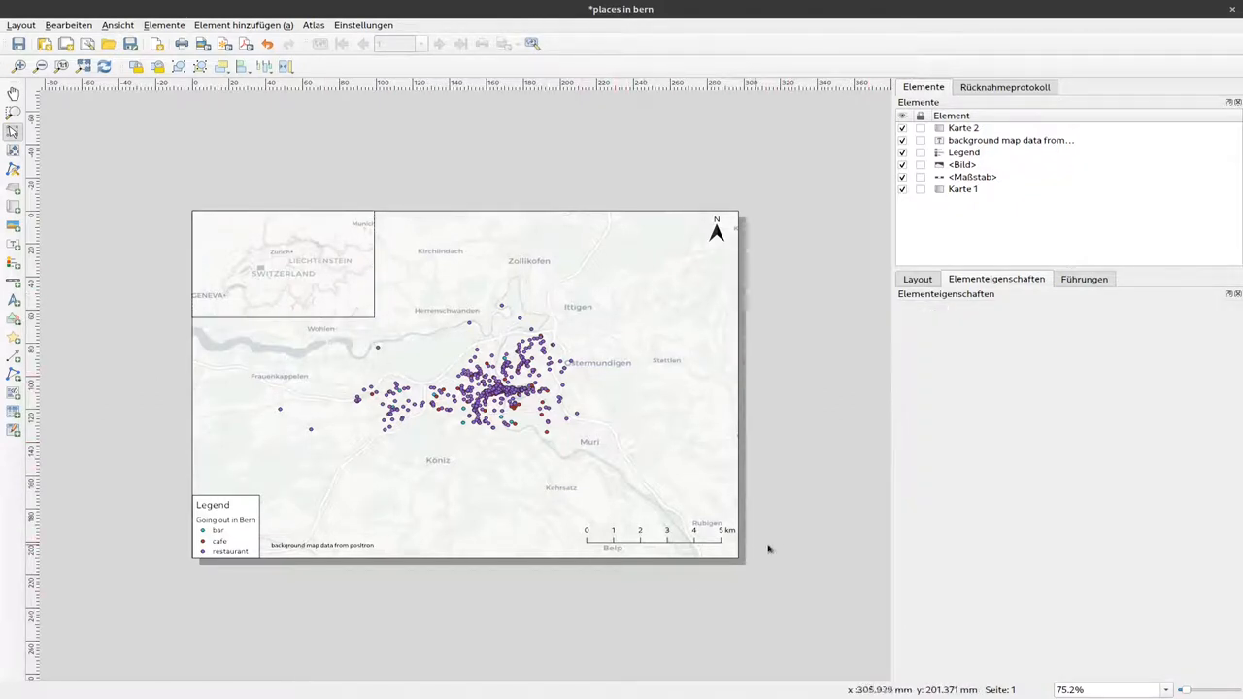